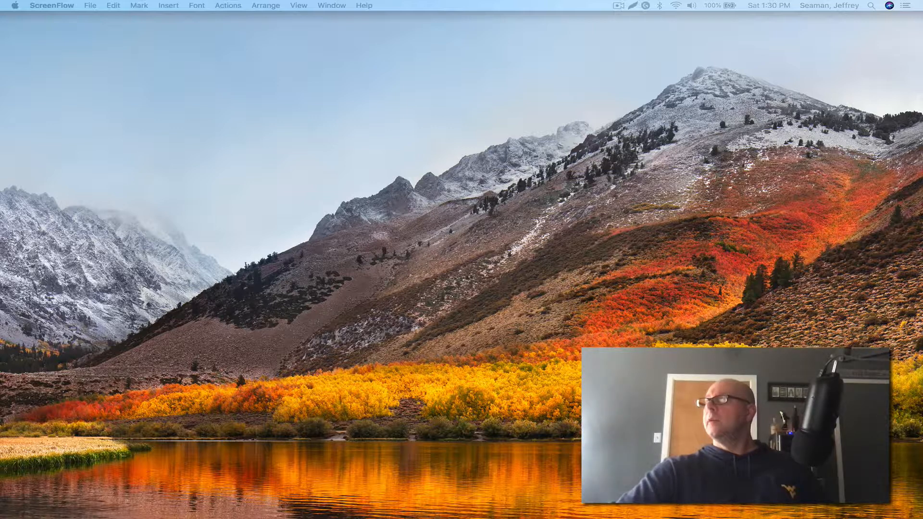
{"action": "mouse_move", "coordinate": [138, 61]}
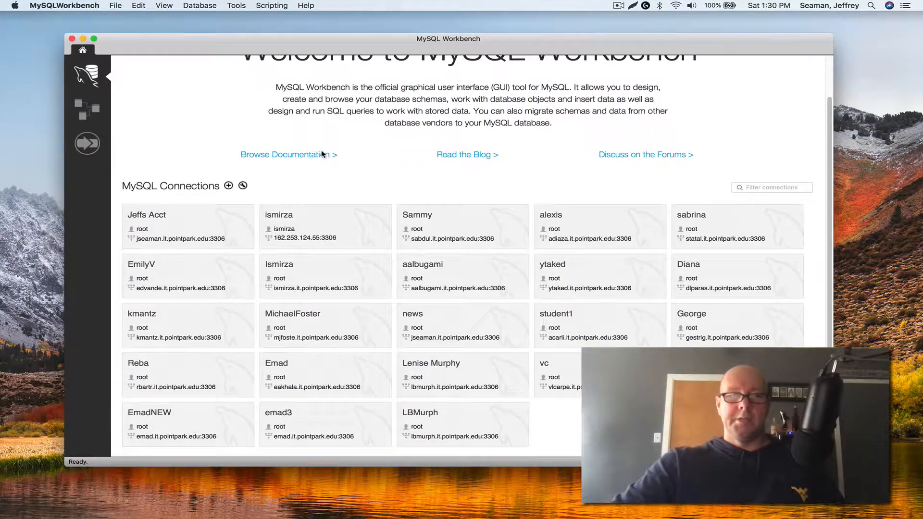
{"action": "mouse_move", "coordinate": [336, 189]}
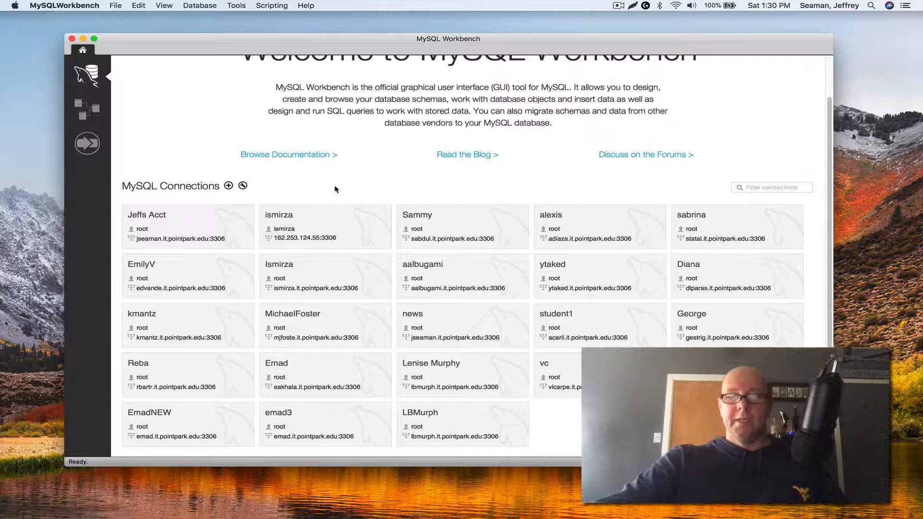
{"action": "mouse_move", "coordinate": [369, 202]}
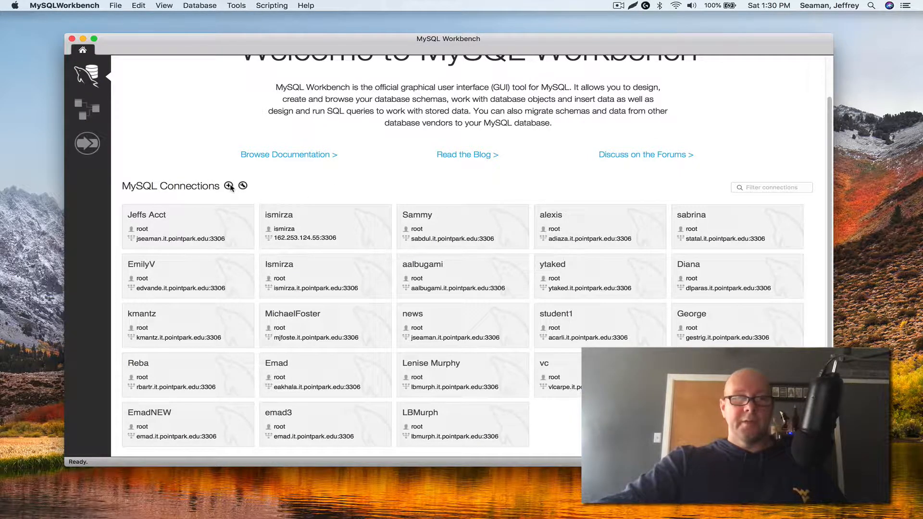
Step: Create a new connection and name it ShannonsAcct, clearing the default 127.0.0.1 hostname
{"action": "left_click", "coordinate": [229, 187]}
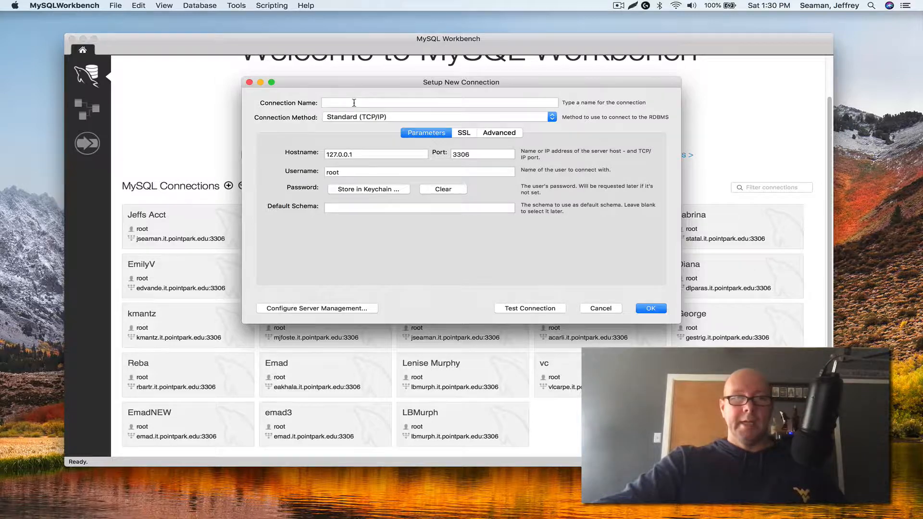
{"action": "left_click", "coordinate": [439, 102]}
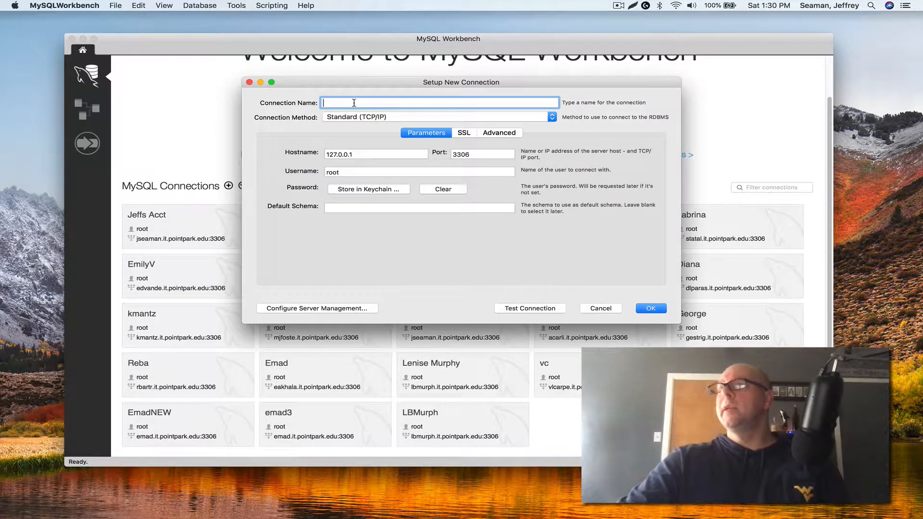
{"action": "type", "text": "ShannonsAcct"}
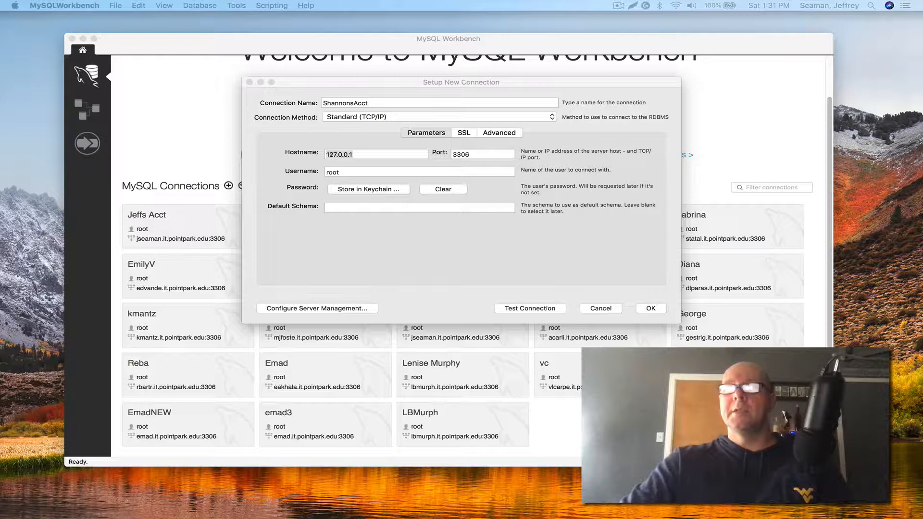
{"action": "mouse_move", "coordinate": [119, 427]}
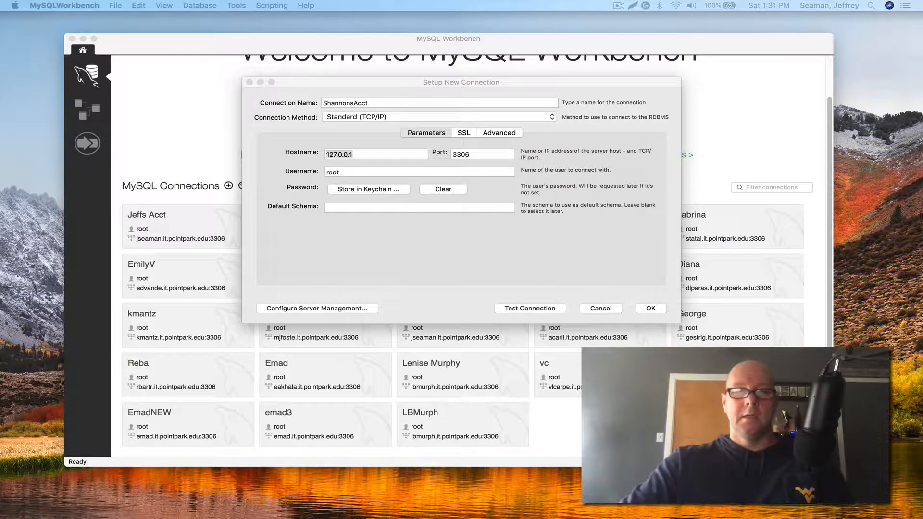
{"action": "mouse_move", "coordinate": [114, 479]}
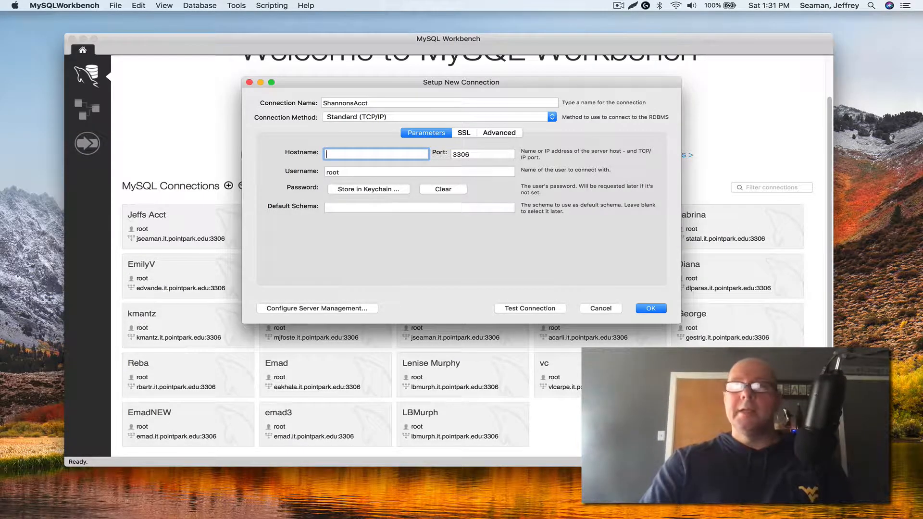
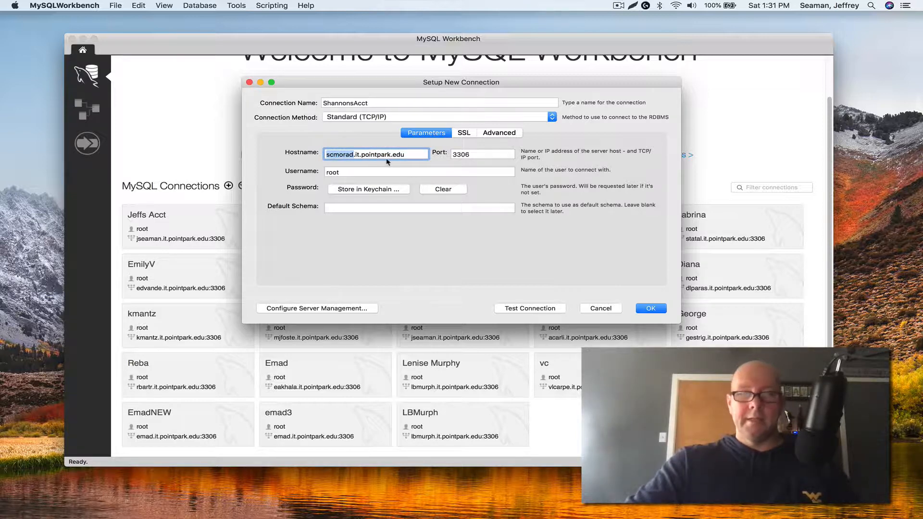
{"action": "left_click", "coordinate": [483, 154]}
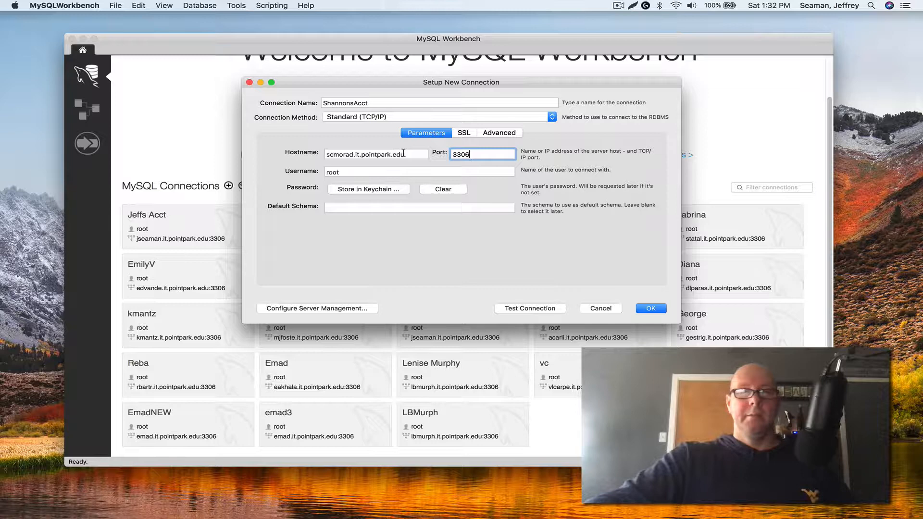
{"action": "mouse_move", "coordinate": [369, 183]}
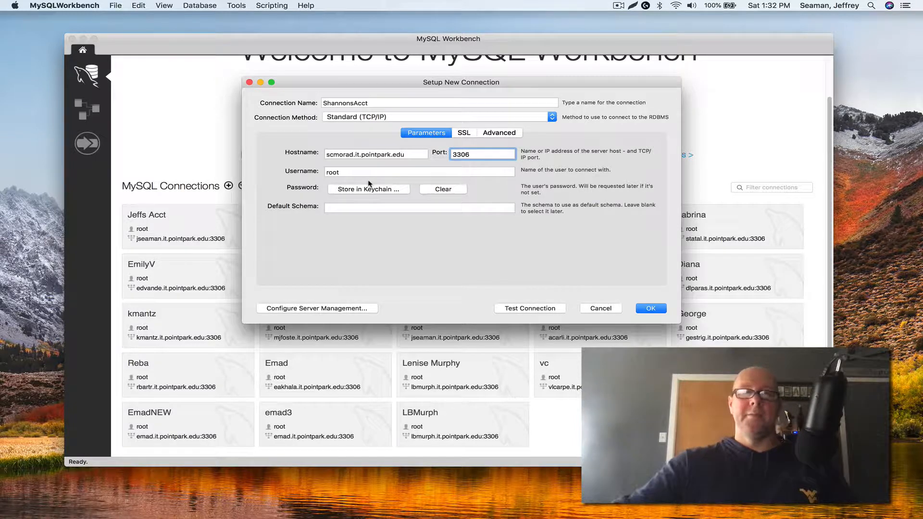
{"action": "left_click", "coordinate": [375, 154]}
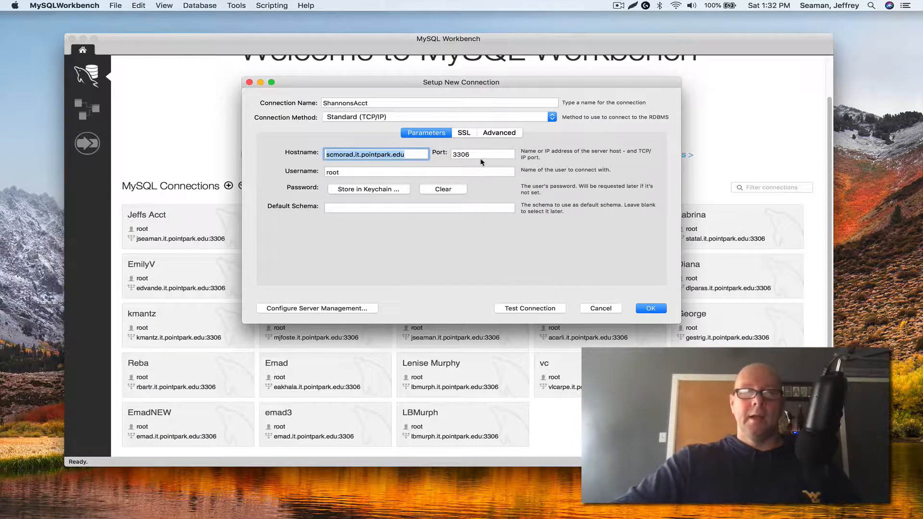
{"action": "left_click", "coordinate": [482, 154]}
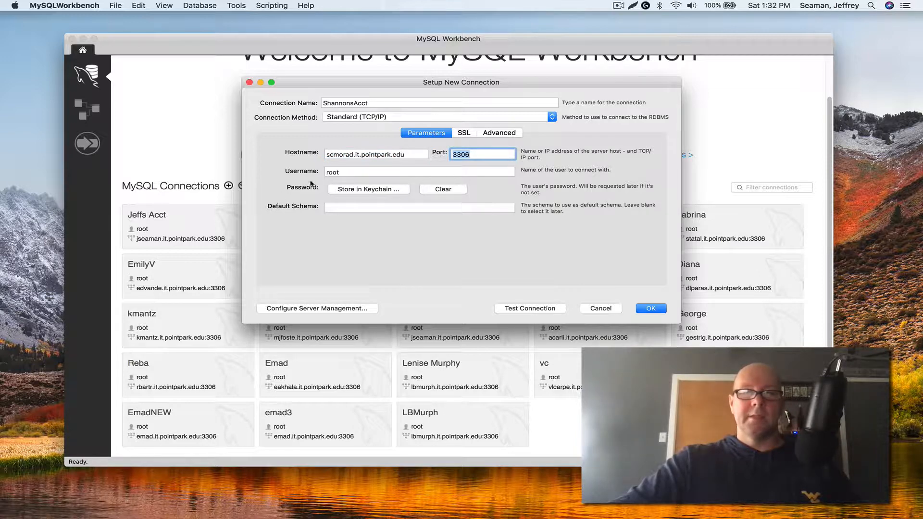
{"action": "left_click", "coordinate": [420, 171]}
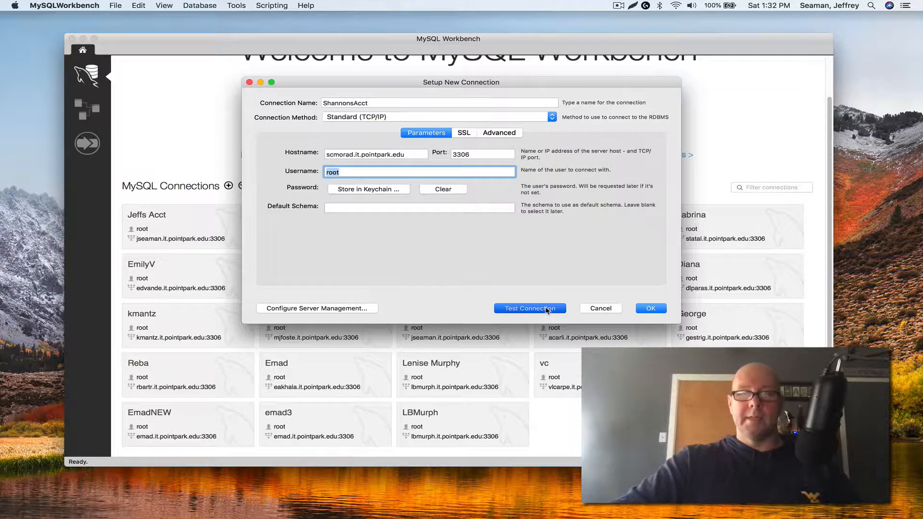
Step: Test the connection, acknowledge the unknown-host failure, and cancel the new connection setup
{"action": "left_click", "coordinate": [530, 308]}
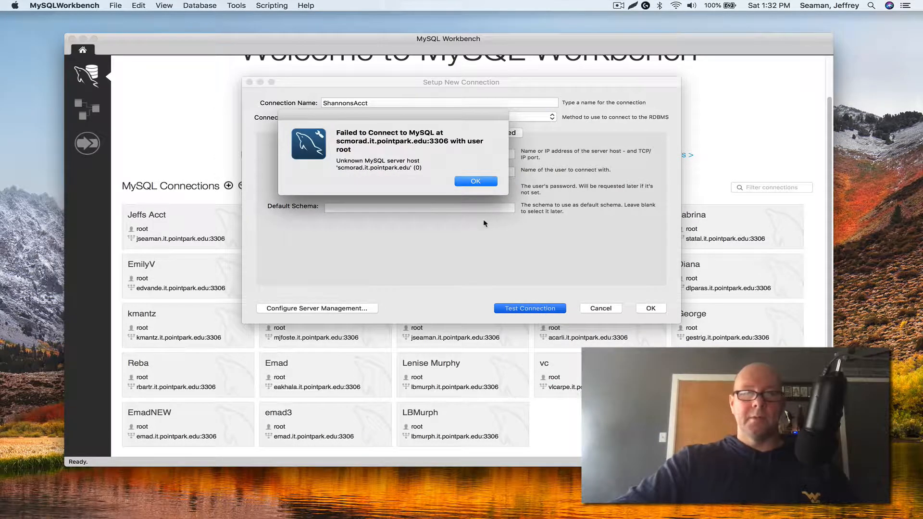
{"action": "left_click", "coordinate": [475, 180]}
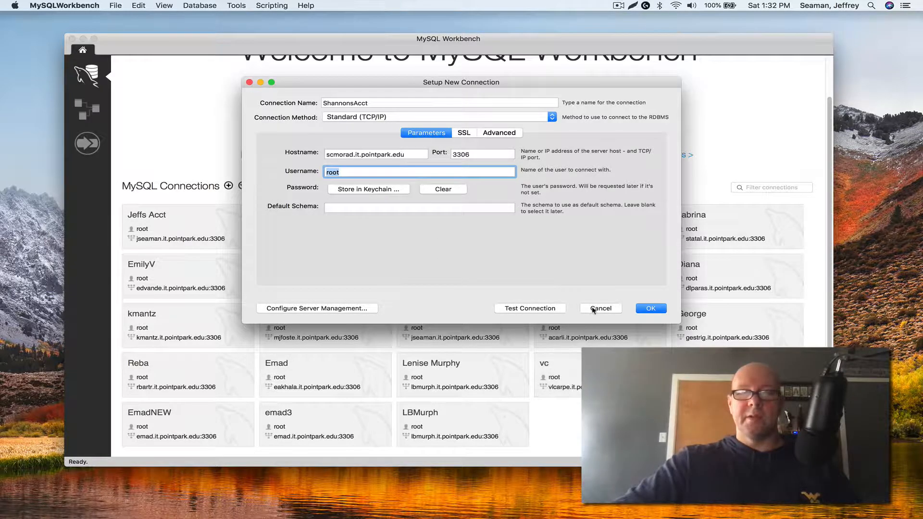
{"action": "mouse_move", "coordinate": [473, 258]}
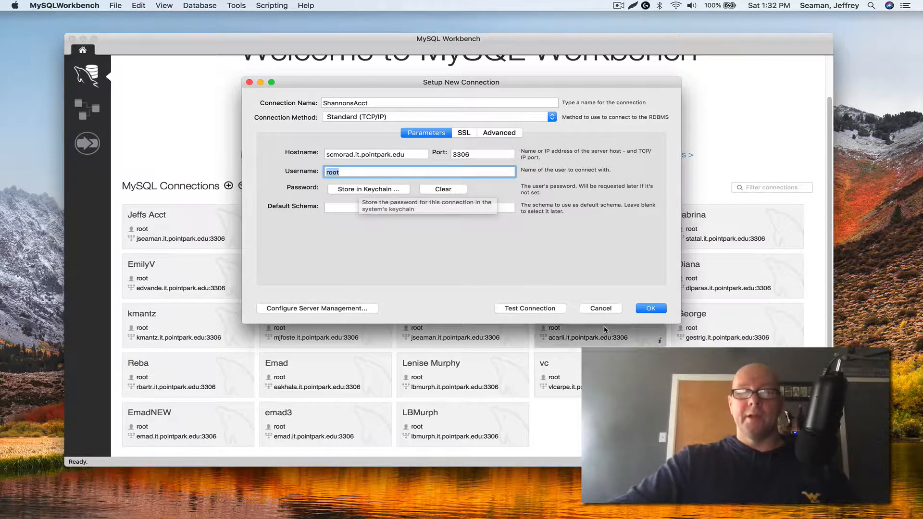
{"action": "left_click", "coordinate": [600, 307]}
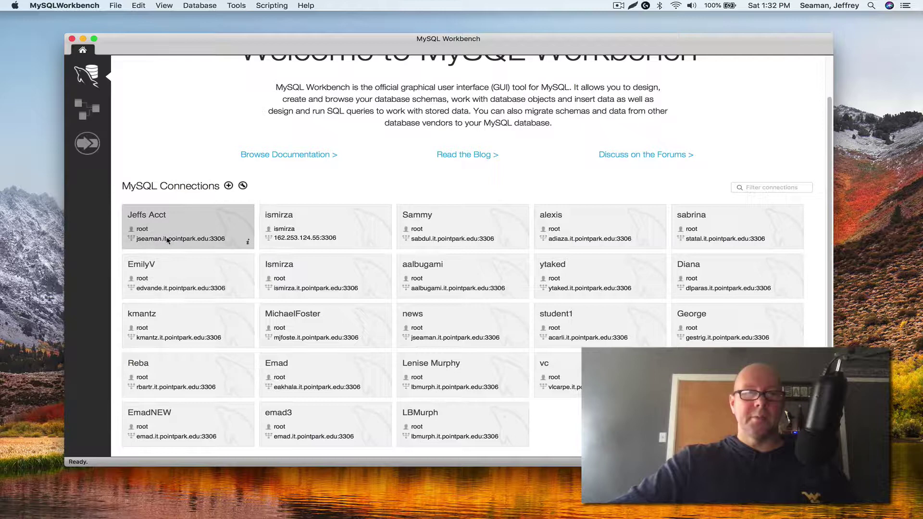
{"action": "mouse_move", "coordinate": [160, 251]}
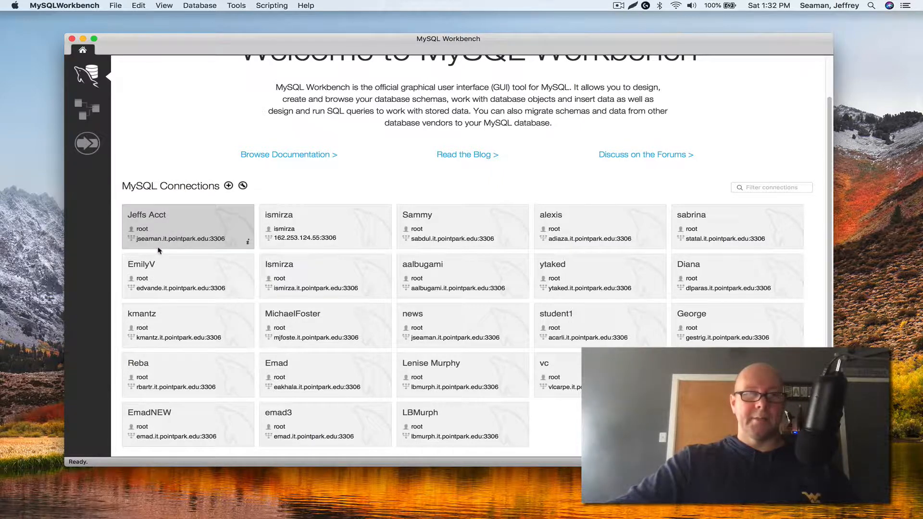
Step: Attempt the Jeffs Acct connection, close its cannot-connect errors, and launch Terminal
{"action": "double_click", "coordinate": [189, 226]}
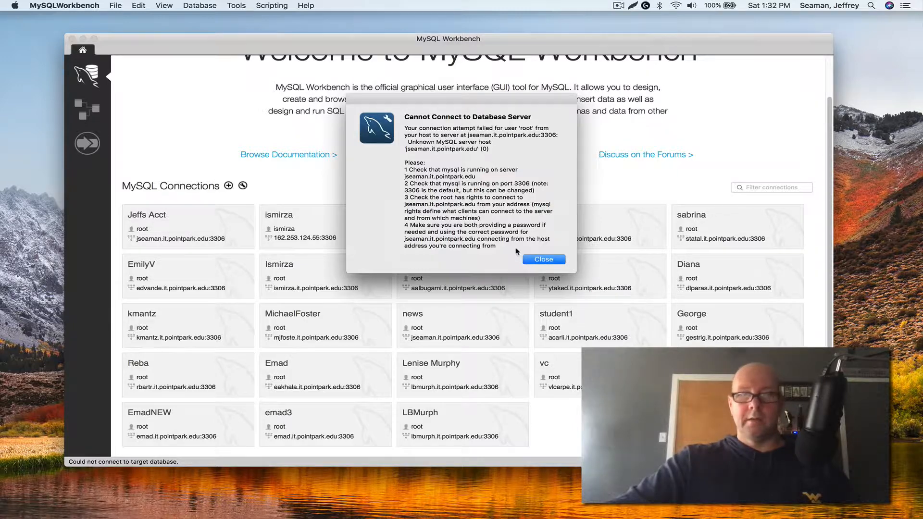
{"action": "left_click", "coordinate": [544, 260]}
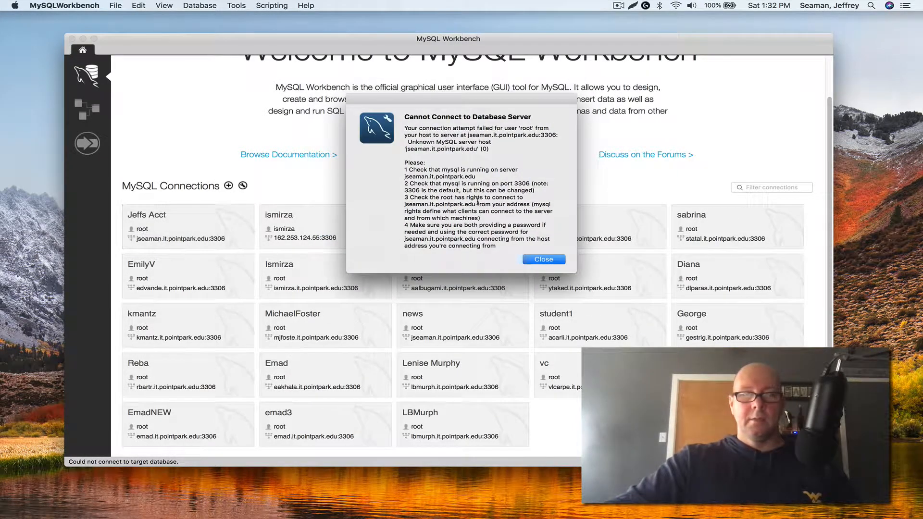
{"action": "left_click", "coordinate": [544, 260]}
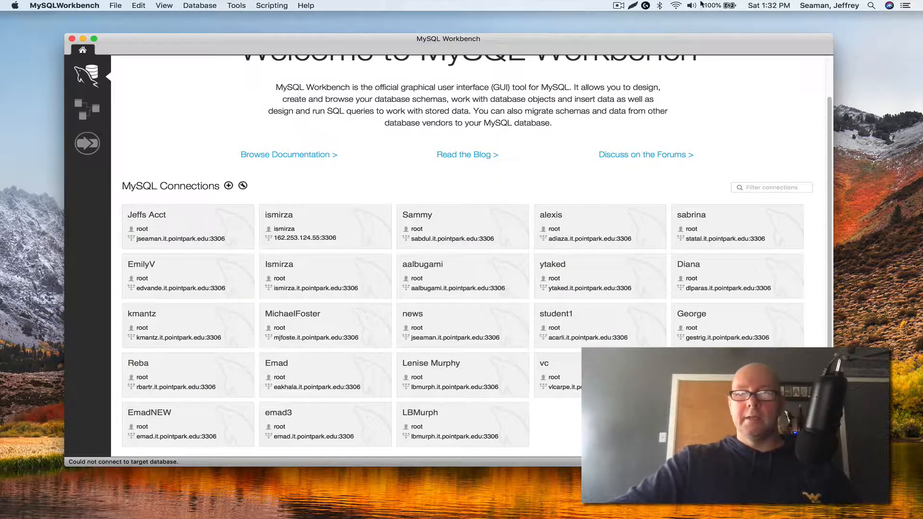
{"action": "mouse_move", "coordinate": [199, 179]}
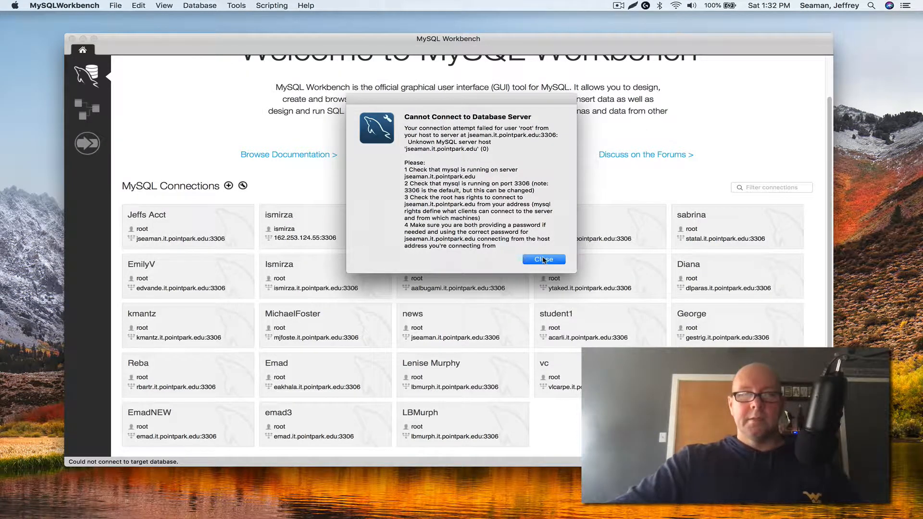
{"action": "left_click", "coordinate": [544, 260]}
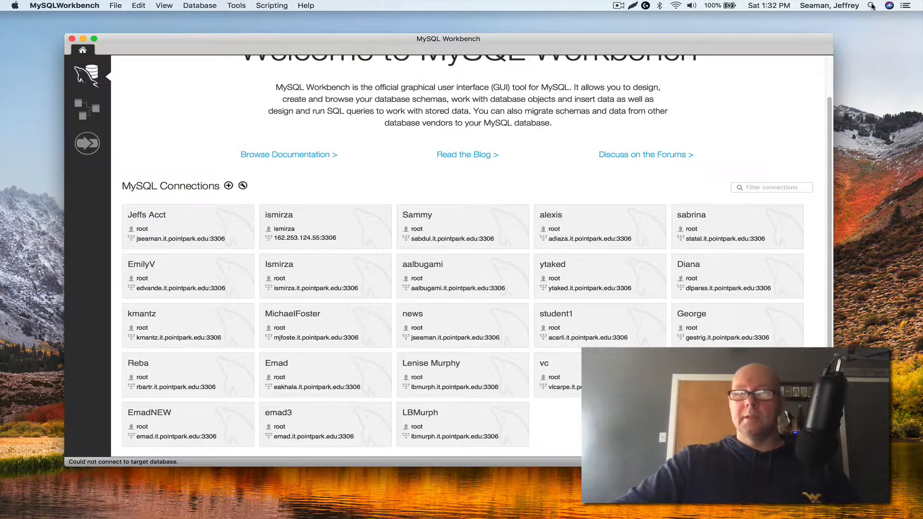
{"action": "type", "text": "e"}
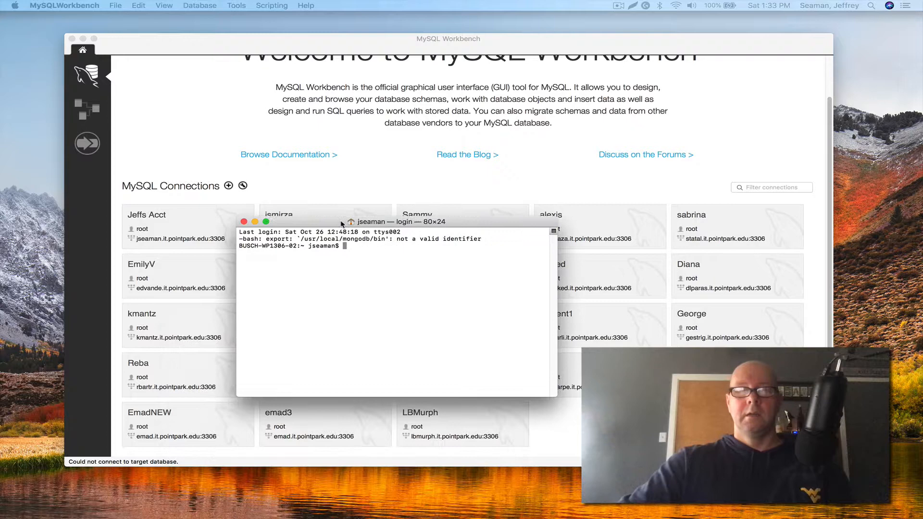
{"action": "left_click", "coordinate": [395, 222]}
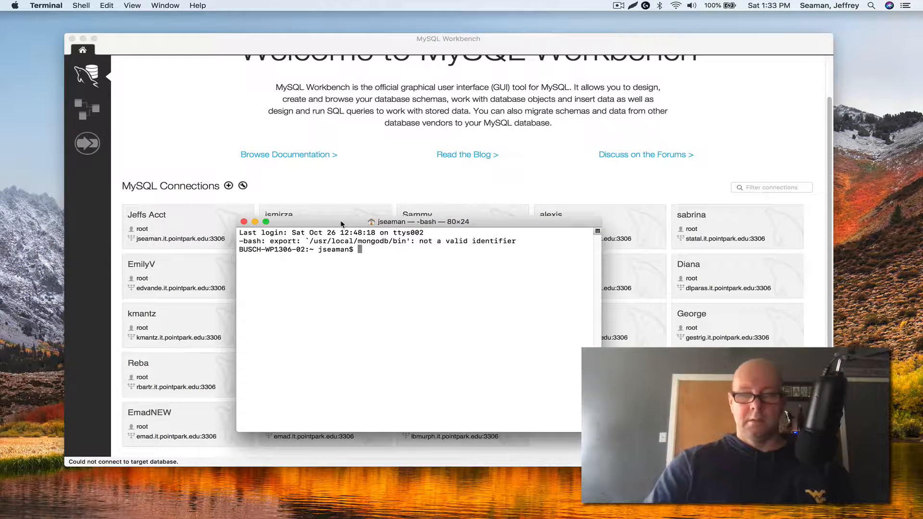
{"action": "type", "text": "clear"}
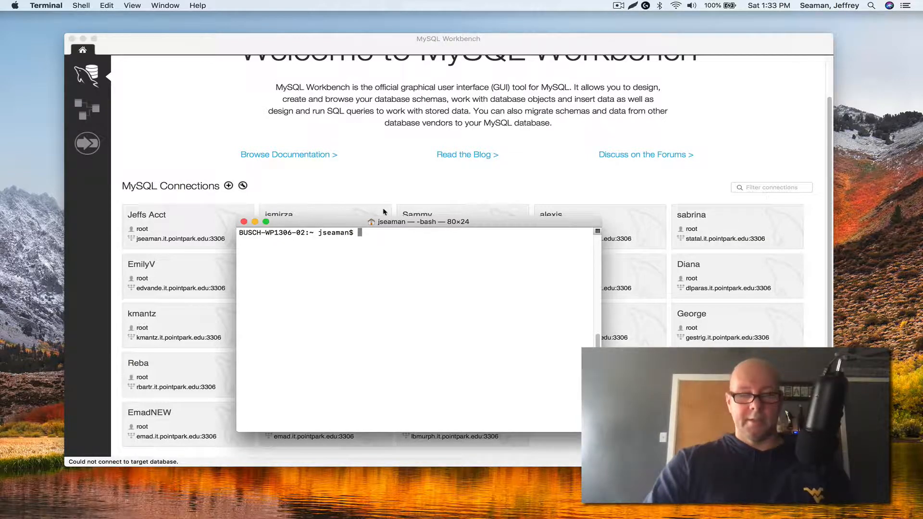
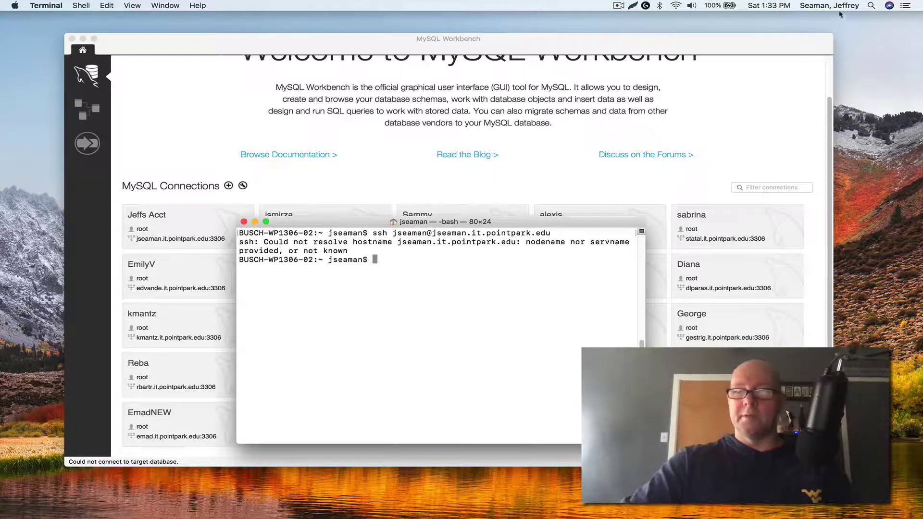
{"action": "left_click", "coordinate": [871, 6]}
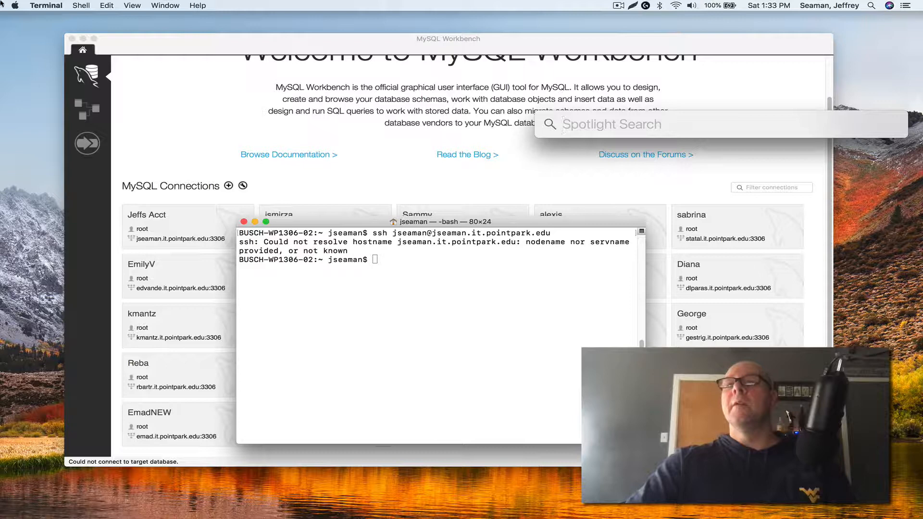
Step: Load the CMPS-364 course page and it.pointpark.edu in Chrome, both unreachable, then return to Terminal
{"action": "key", "text": "Escape"}
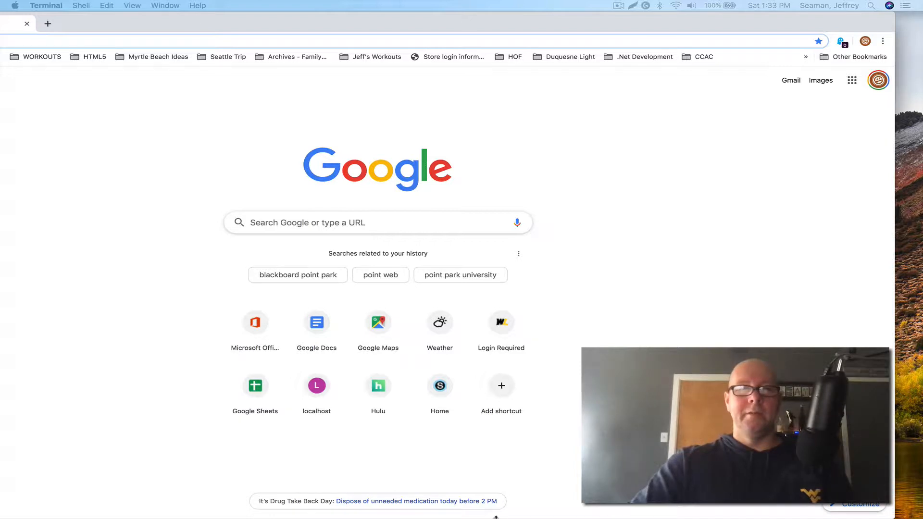
{"action": "mouse_move", "coordinate": [269, 22]}
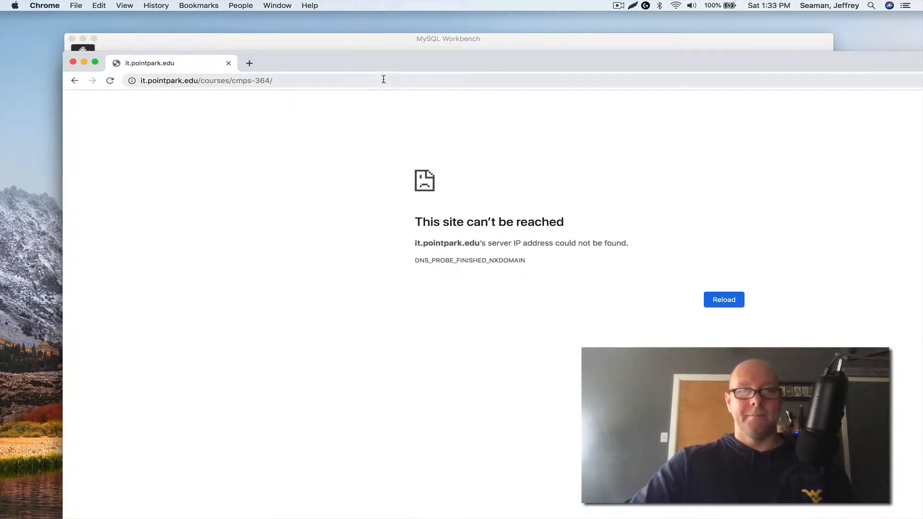
{"action": "left_click", "coordinate": [220, 81]}
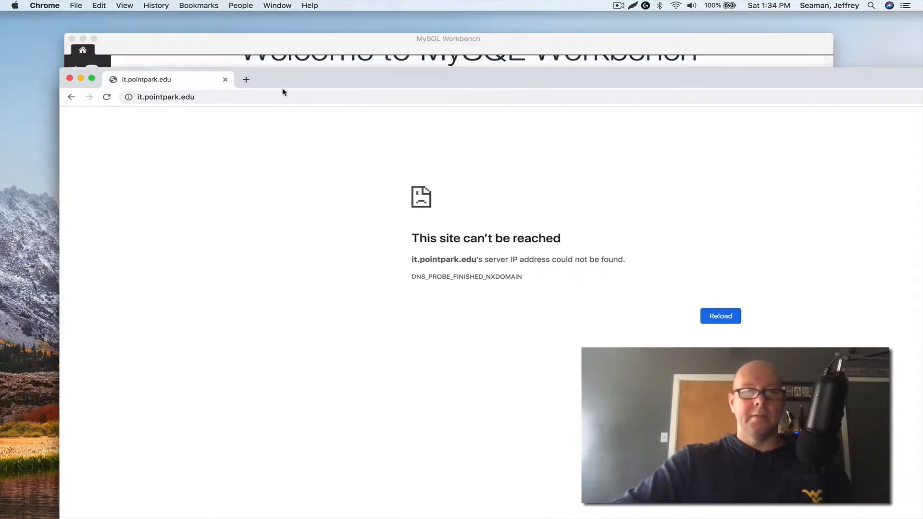
{"action": "left_click_drag", "start_coordinate": [282, 92], "coordinate": [300, 230]}
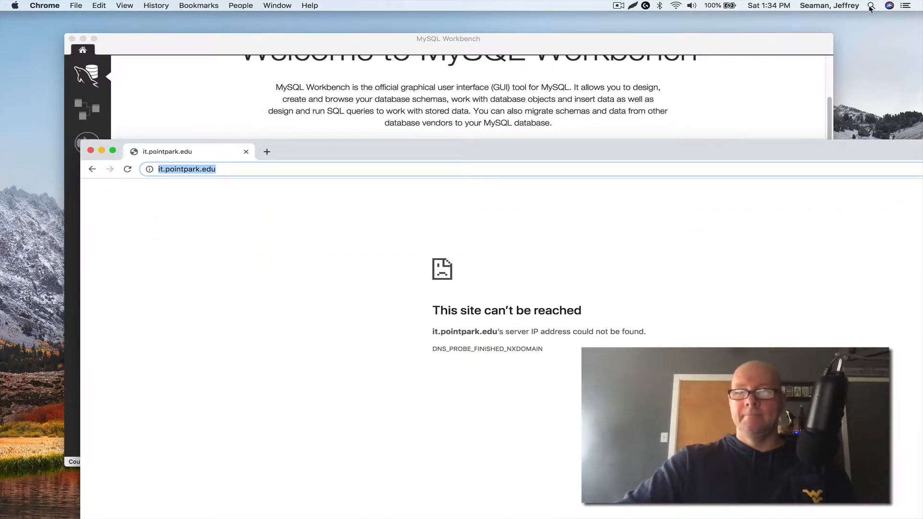
{"action": "left_click", "coordinate": [869, 6]}
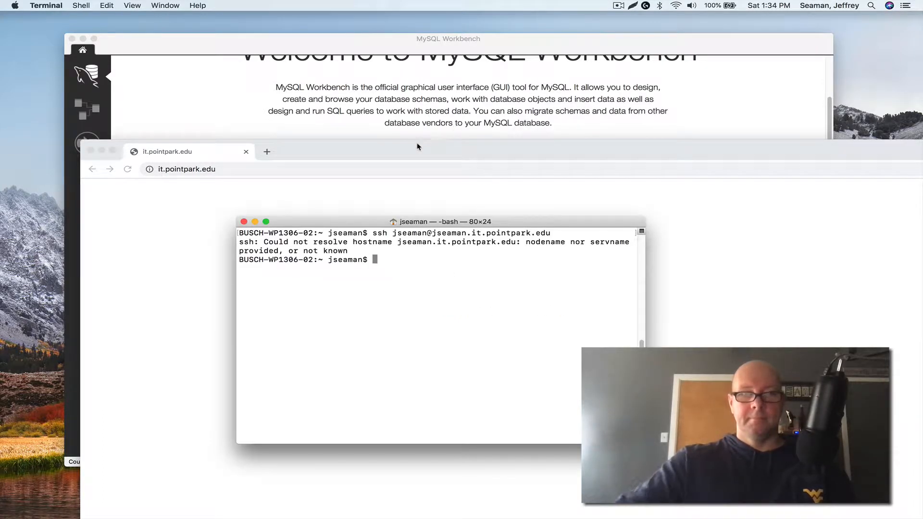
Step: Ping it.pointpark.edu and pointpark.edu, terminate the ping and close Terminal, then switch to Slack
{"action": "type", "text": "ping"}
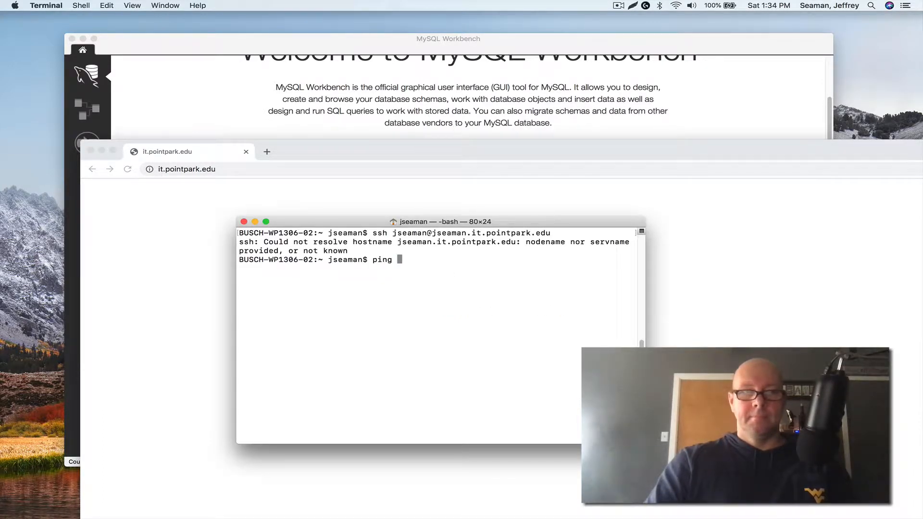
{"action": "type", "text": "it.pointpark.edu"}
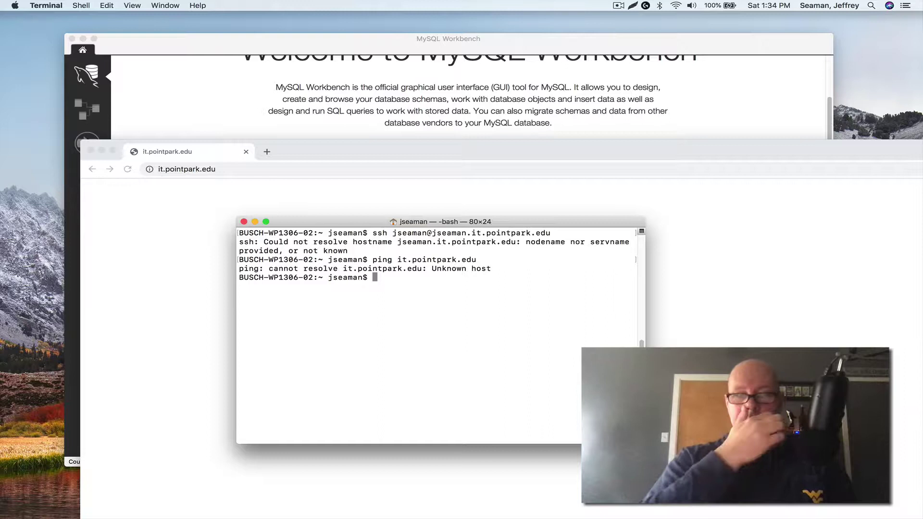
{"action": "type", "text": "p"}
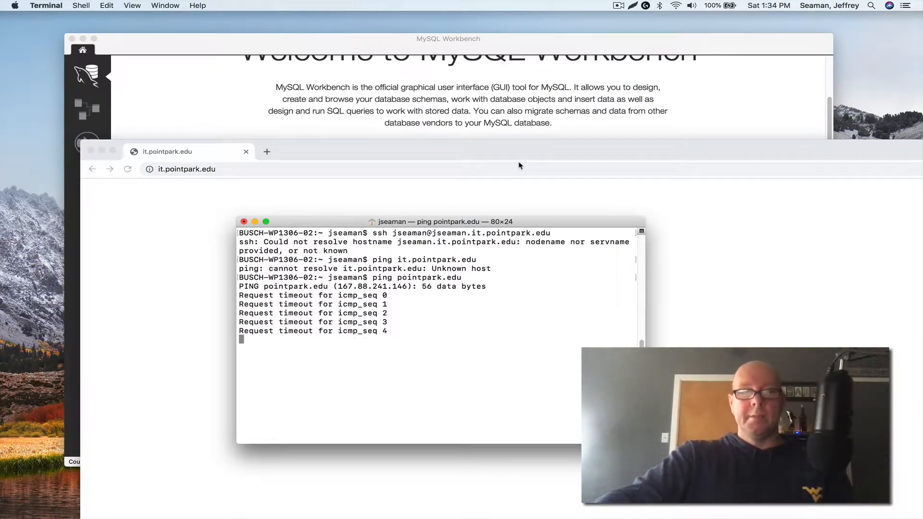
{"action": "mouse_move", "coordinate": [492, 169]}
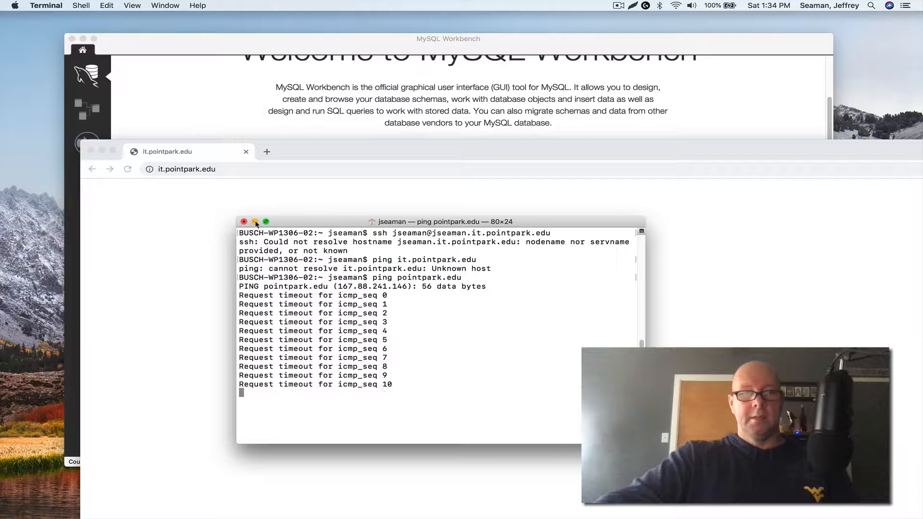
{"action": "left_click", "coordinate": [244, 221]}
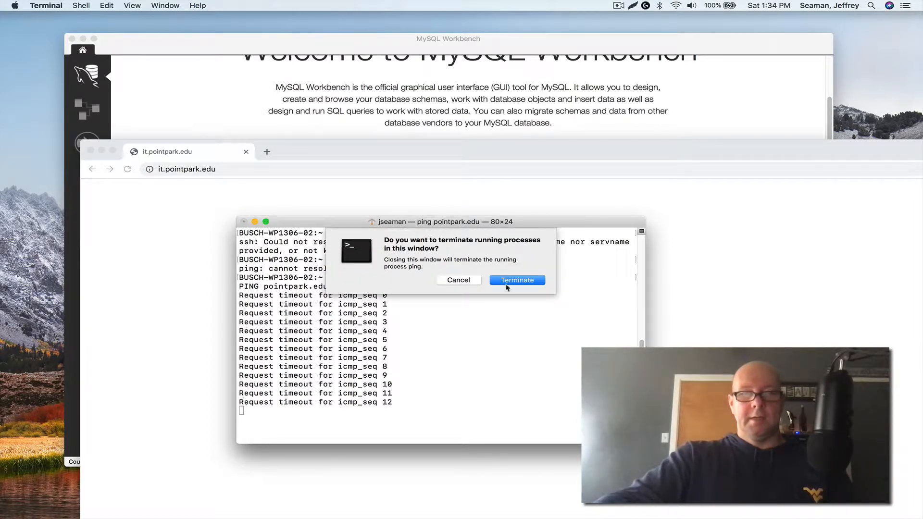
{"action": "left_click", "coordinate": [518, 280]}
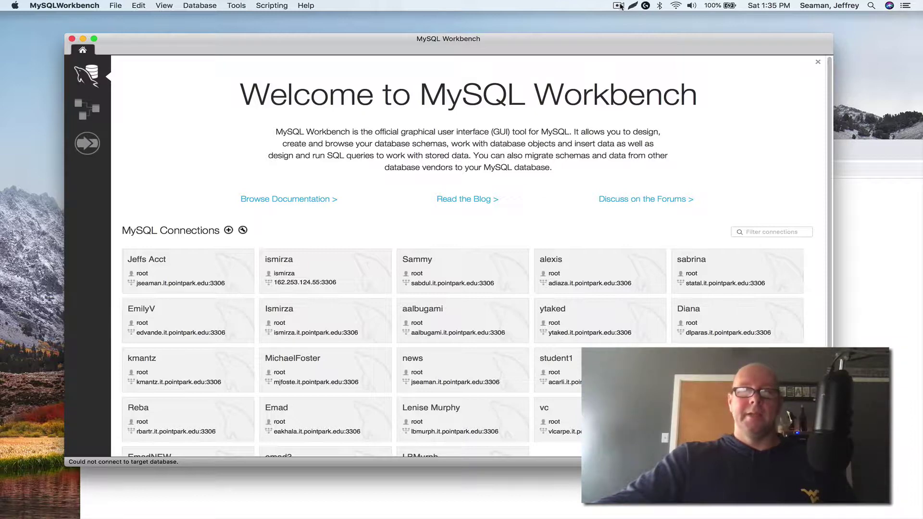
{"action": "left_click", "coordinate": [619, 4]}
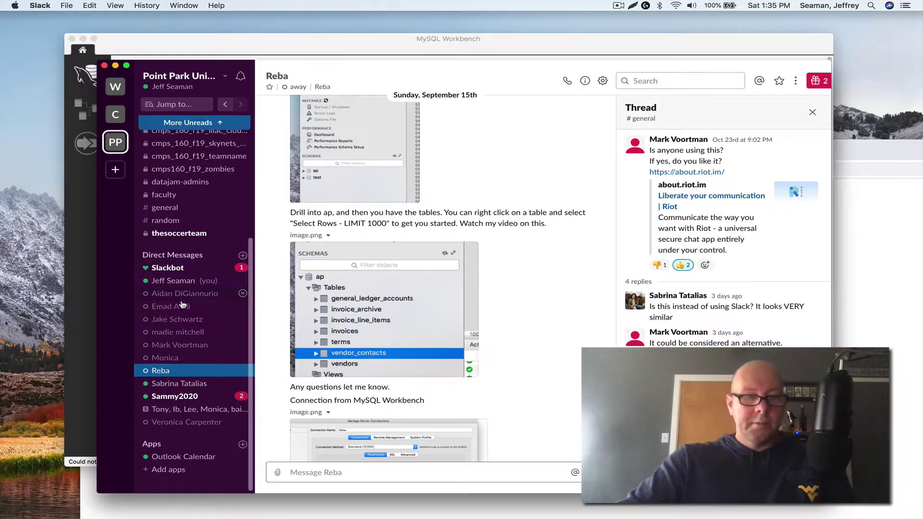
{"action": "mouse_move", "coordinate": [188, 214]}
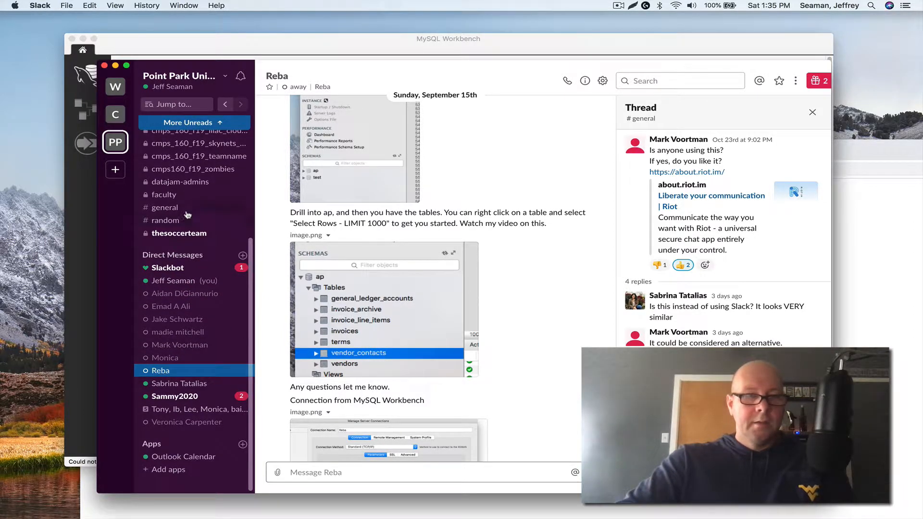
Step: Post in #general an FYI that it.pointpark.edu crashed and JAIL accounts won't work until resolved
{"action": "left_click", "coordinate": [164, 208]}
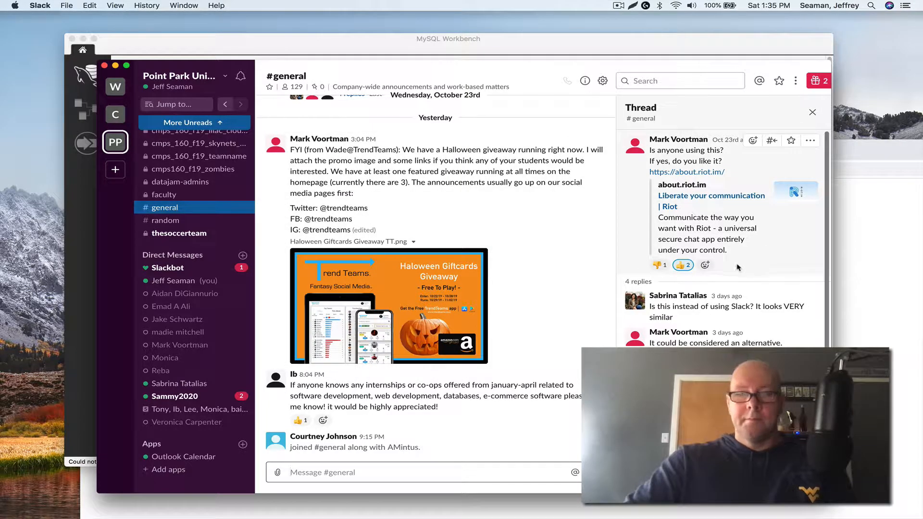
{"action": "type", "text": "-FYI"}
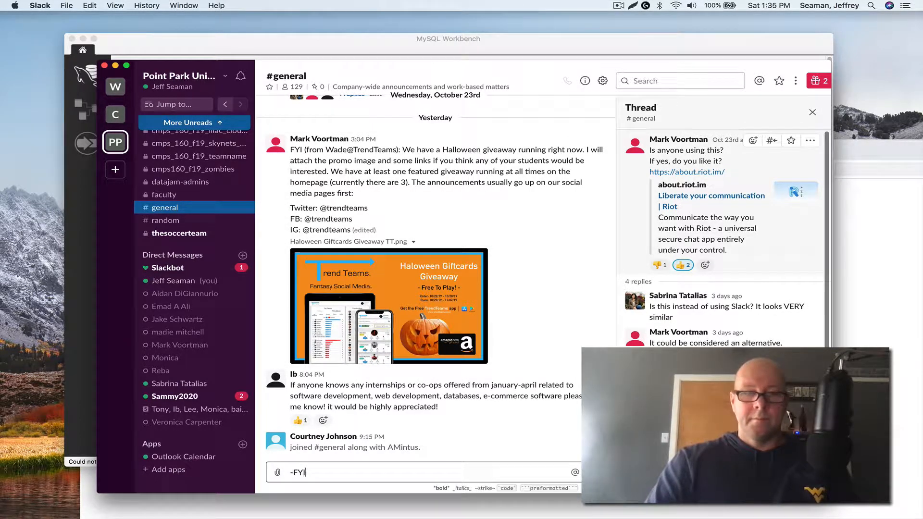
{"action": "type", "text": "It appears that it.pointpark.edu"}
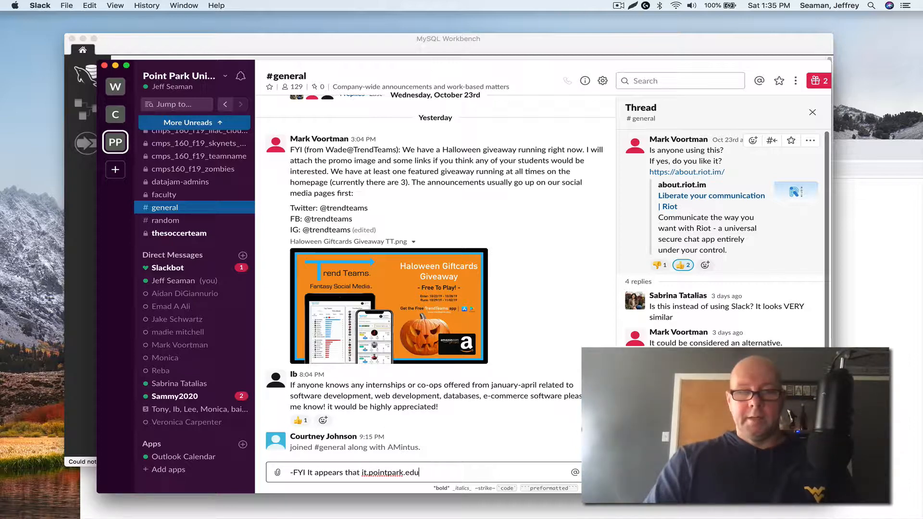
{"action": "type", "text": "is"}
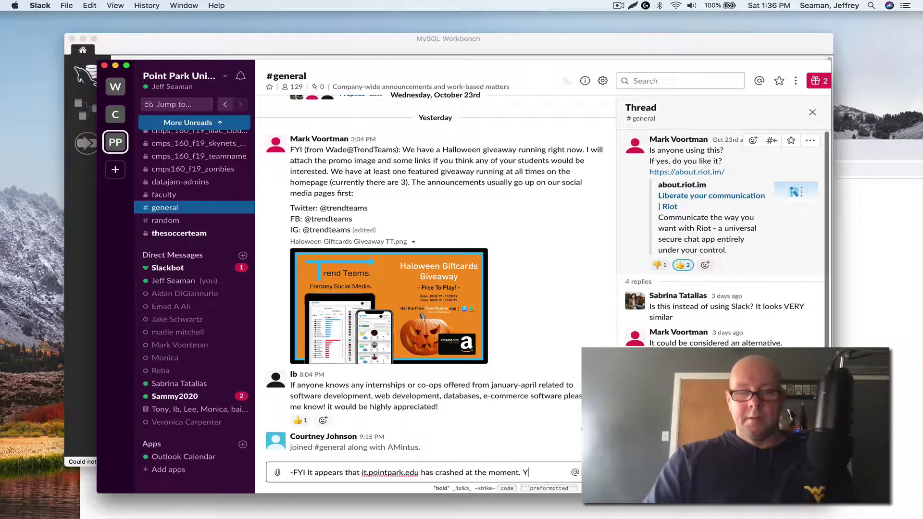
{"action": "type", "text": "our JAIL"}
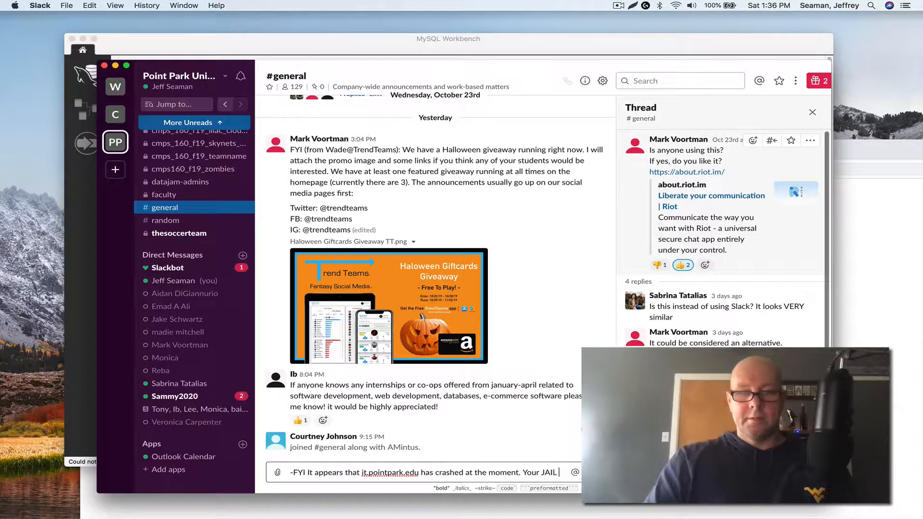
{"action": "type", "text": "Accounts will not w"}
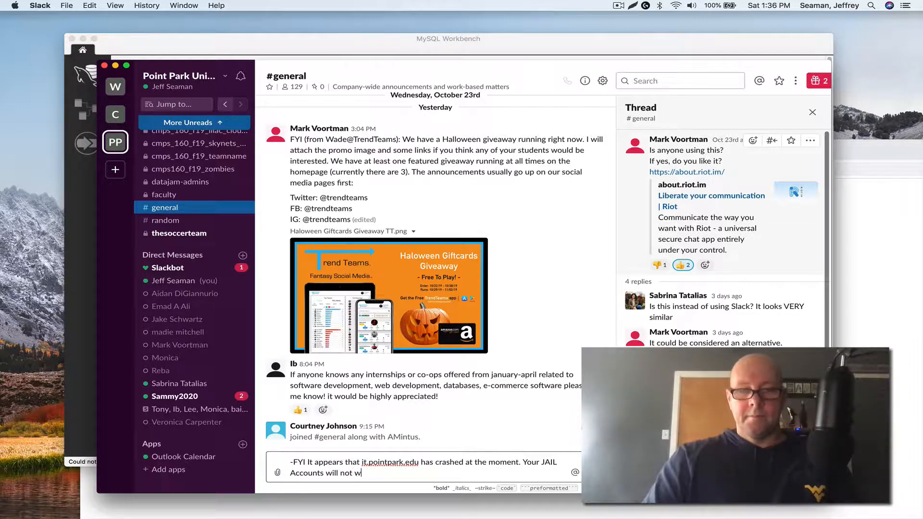
{"action": "type", "text": "ork"}
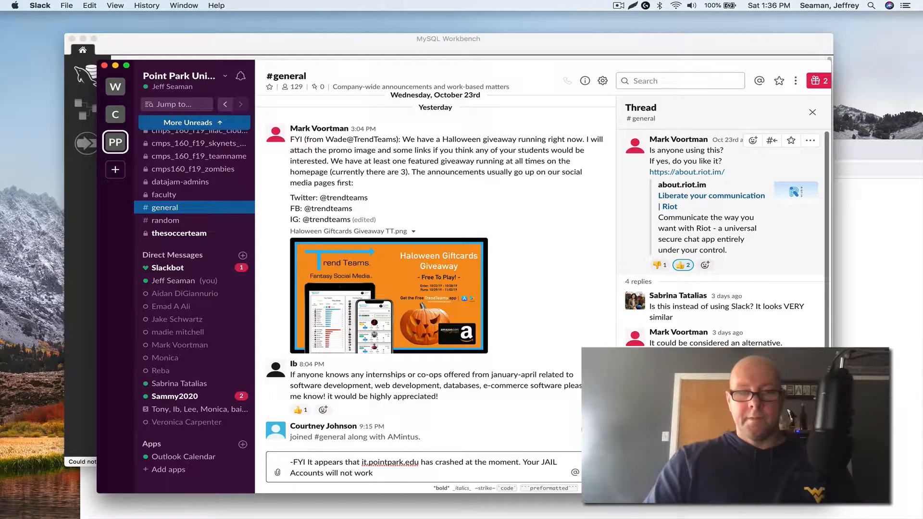
{"action": "type", "text": "until this is resolve"}
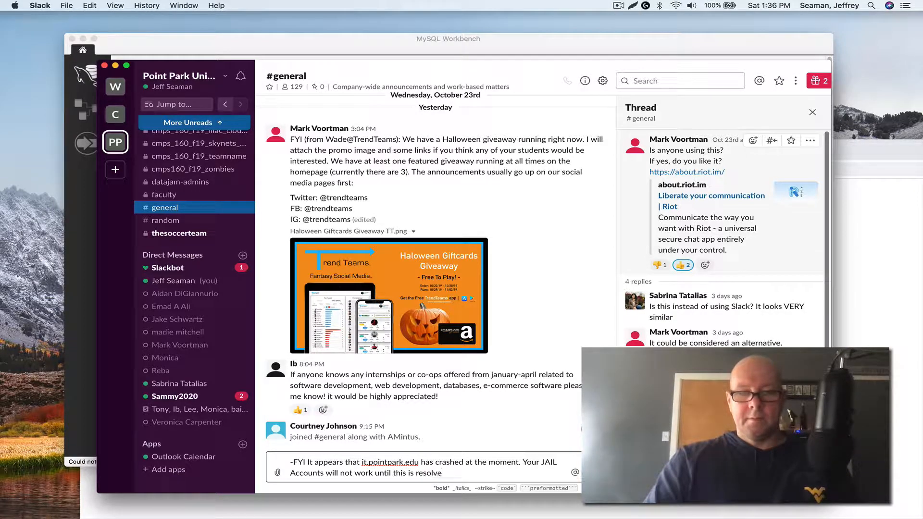
{"action": "type", "text": "d"}
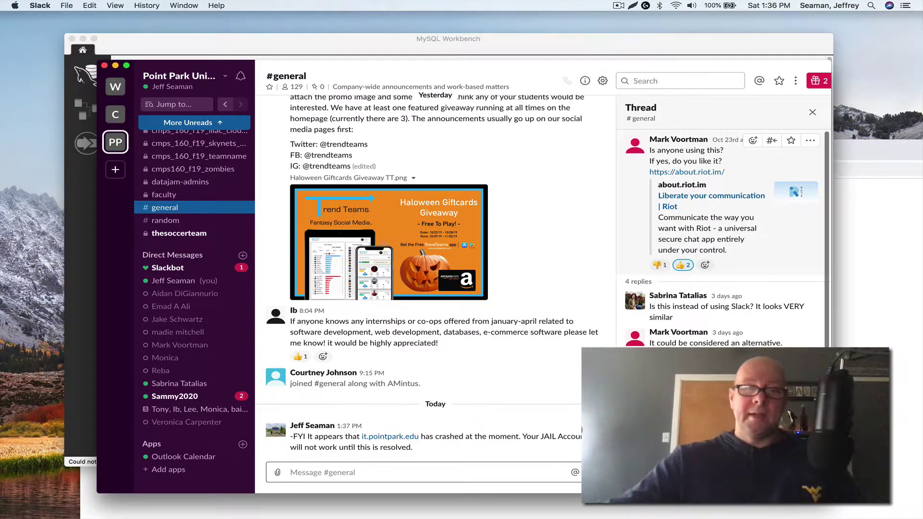
{"action": "mouse_move", "coordinate": [464, 381]}
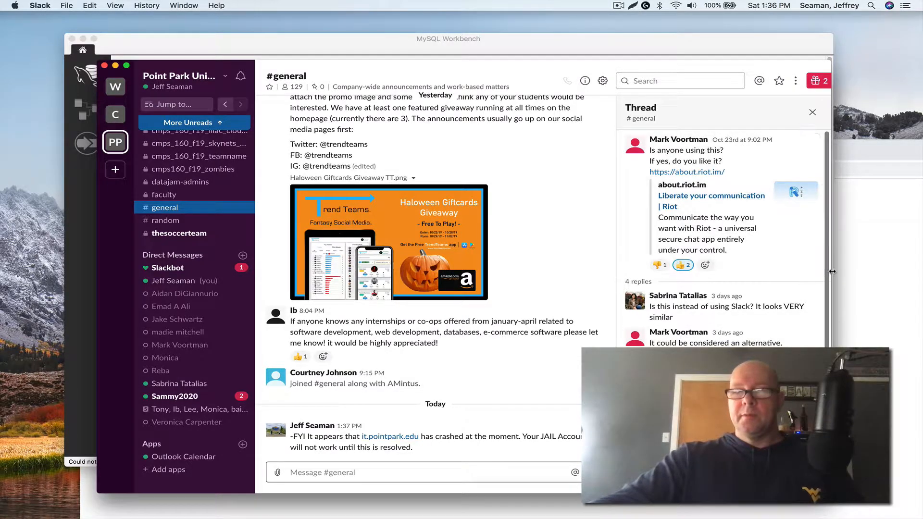
{"action": "left_click", "coordinate": [390, 437]}
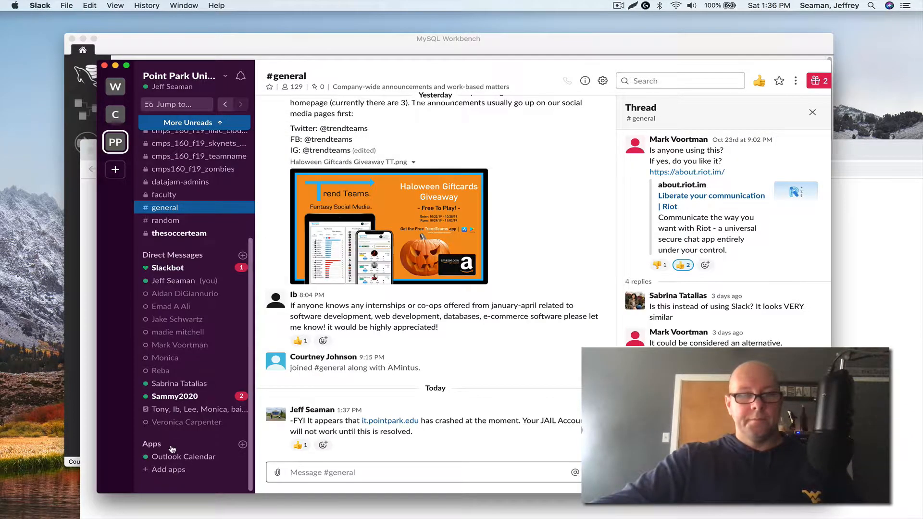
{"action": "mouse_move", "coordinate": [300, 446]}
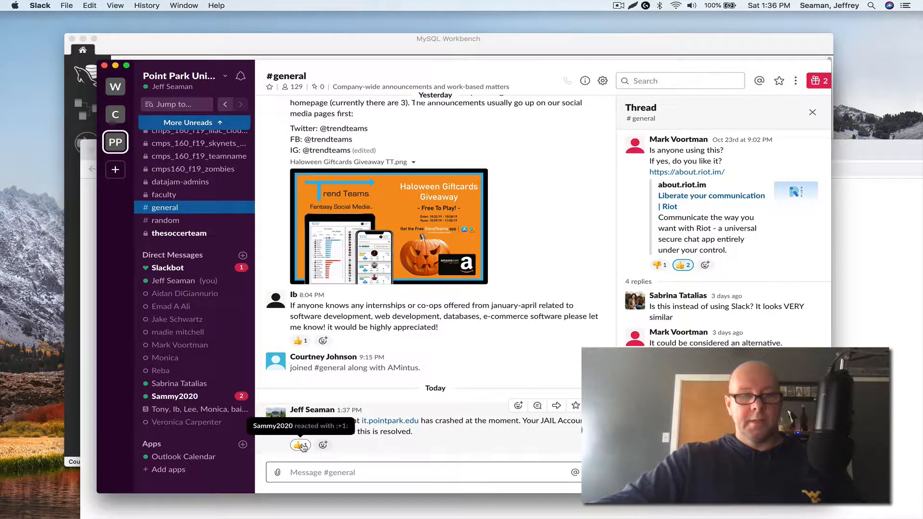
{"action": "mouse_move", "coordinate": [193, 400]}
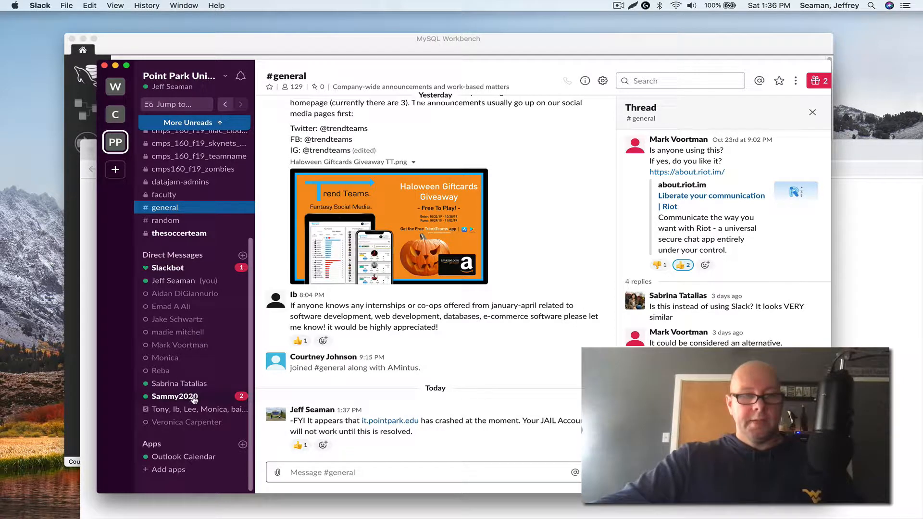
Step: Read the unread direct message about sharing the course, then return to #general
{"action": "left_click", "coordinate": [175, 396]}
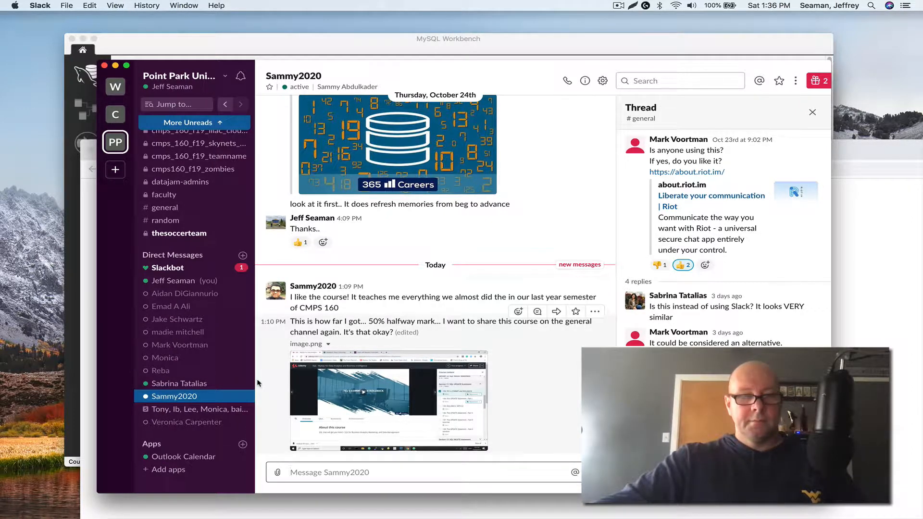
{"action": "mouse_move", "coordinate": [231, 364]}
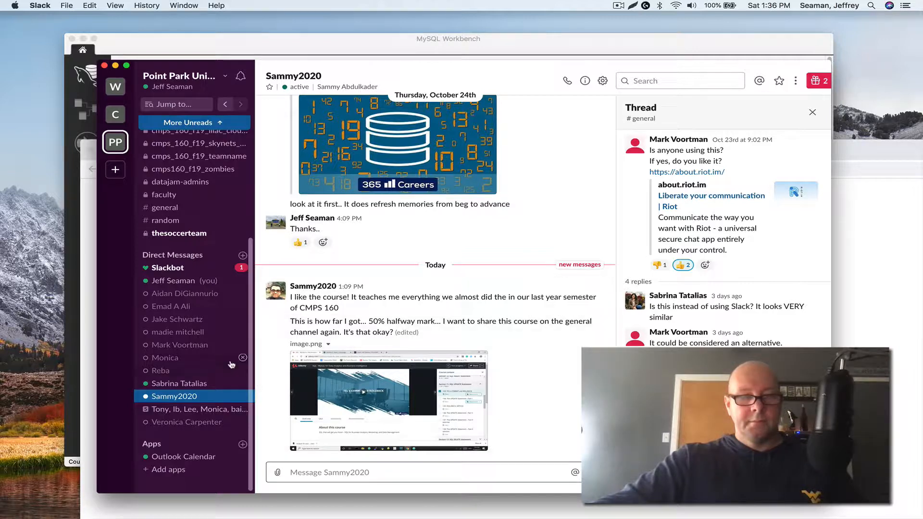
{"action": "mouse_move", "coordinate": [172, 210]}
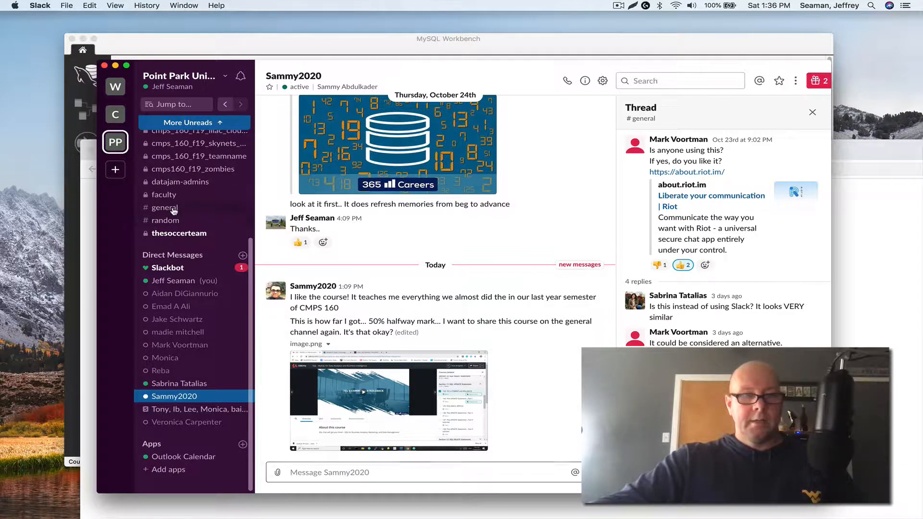
{"action": "left_click", "coordinate": [164, 208]}
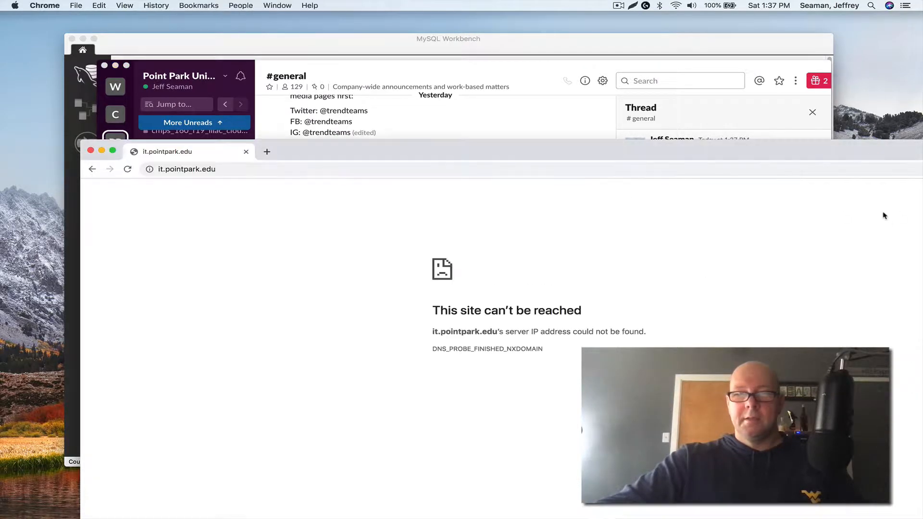
Step: Raise the Chrome window and take a Lightshot screenshot of the it.pointpark.edu error page
{"action": "left_click", "coordinate": [186, 168]}
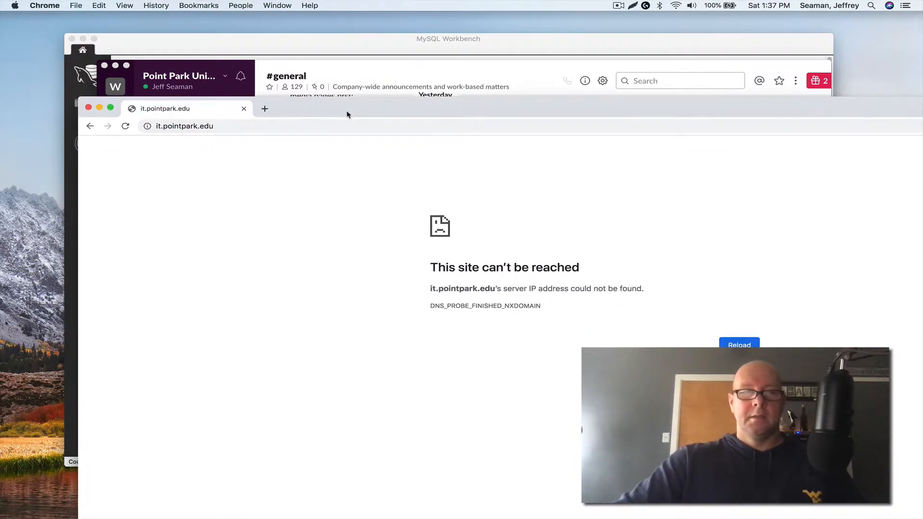
{"action": "left_click", "coordinate": [633, 4]}
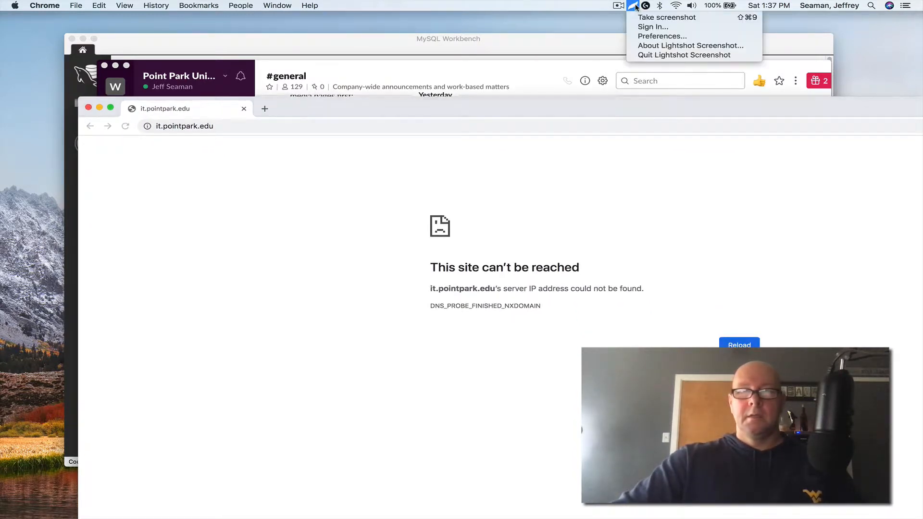
{"action": "left_click", "coordinate": [98, 105]}
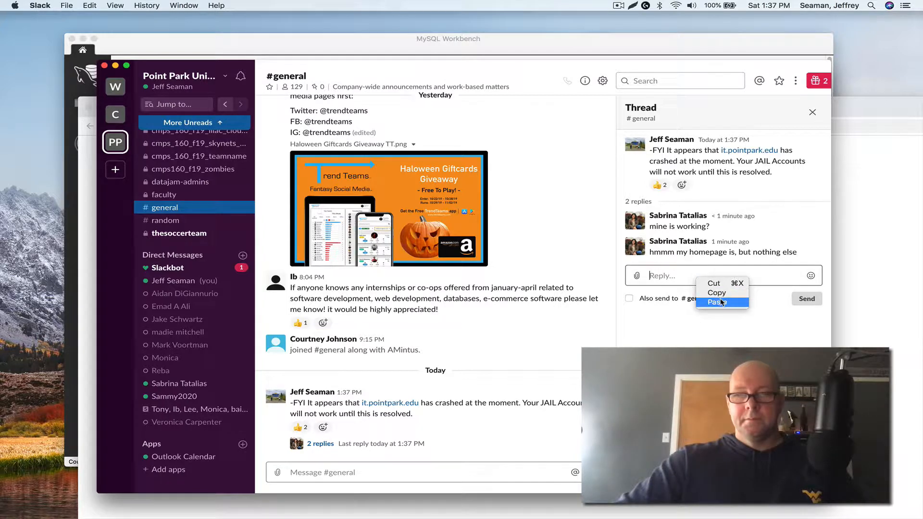
Step: Post the error-page screenshot to the thread captioned "This is the homepage"
{"action": "left_click", "coordinate": [717, 302]}
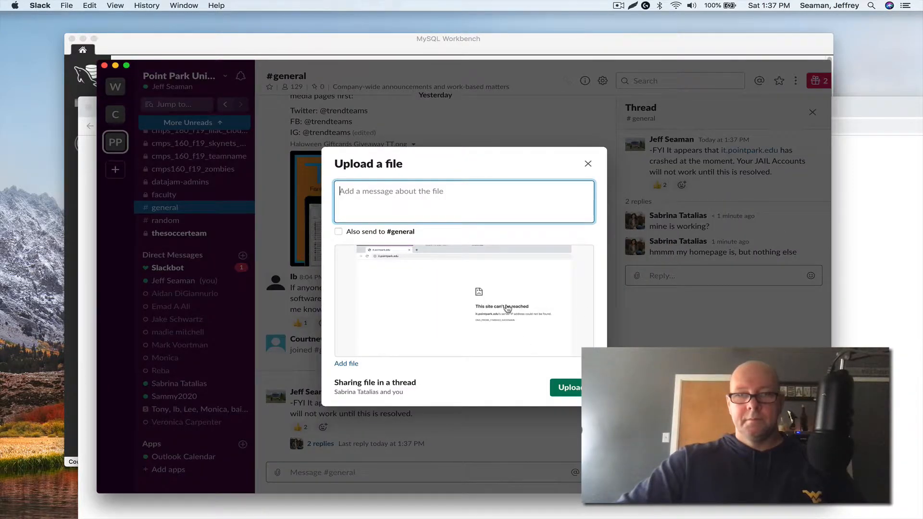
{"action": "type", "text": "Thisis the h"}
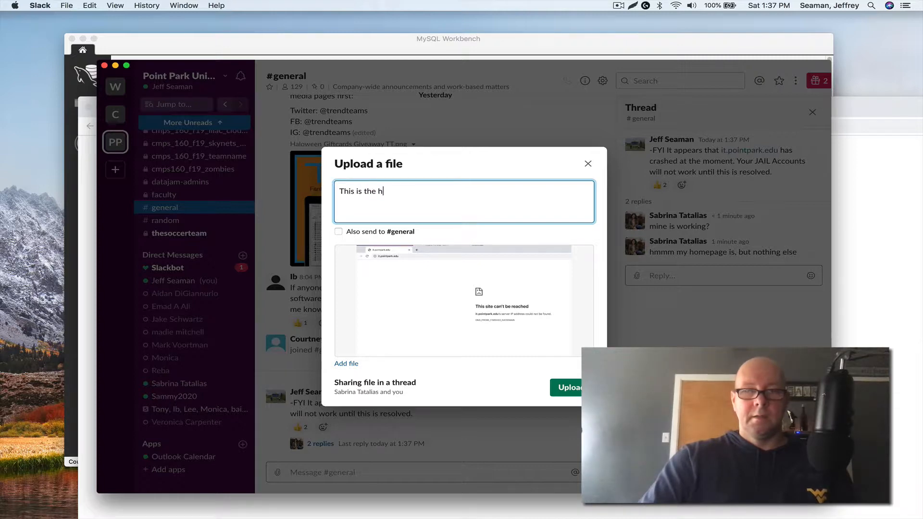
{"action": "type", "text": "omepage"}
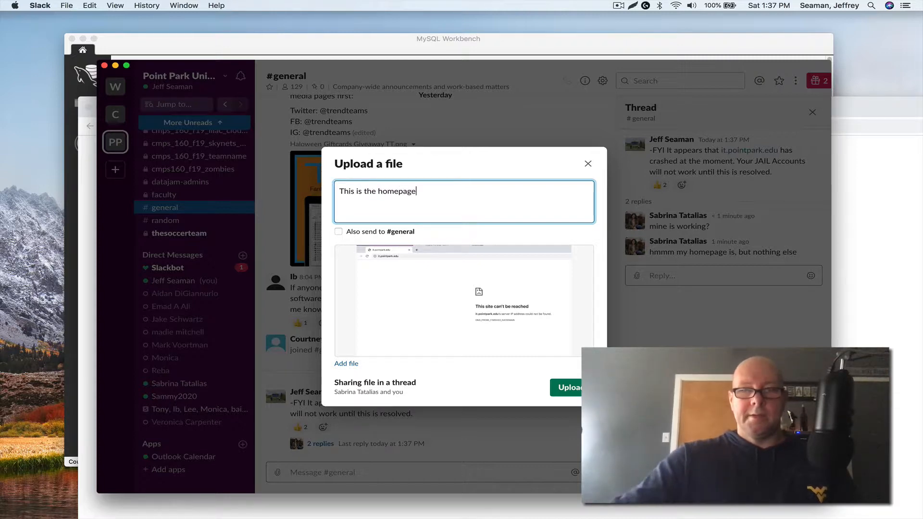
{"action": "left_click", "coordinate": [569, 388]}
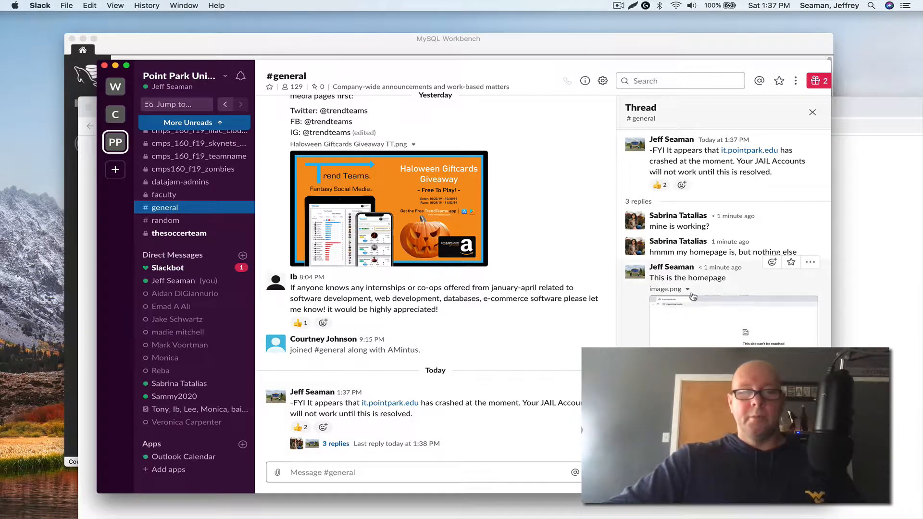
{"action": "mouse_move", "coordinate": [392, 117]}
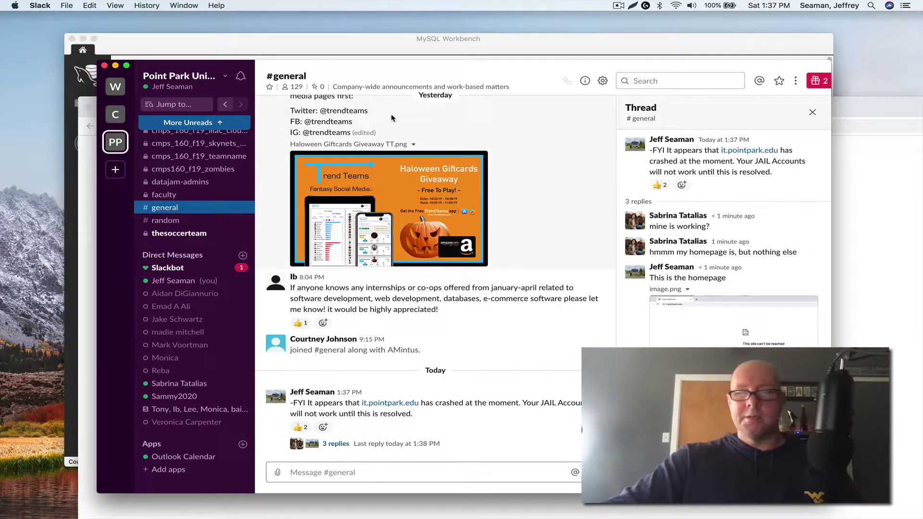
{"action": "mouse_move", "coordinate": [894, 186]}
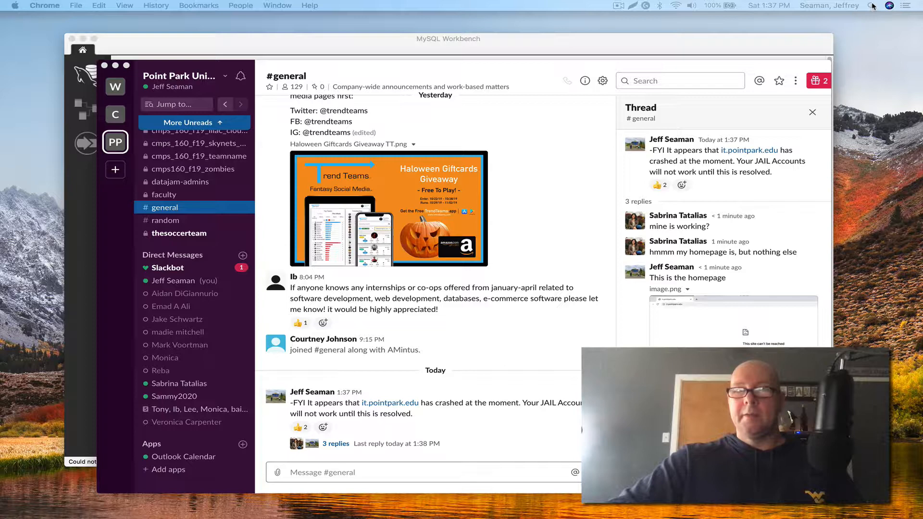
{"action": "type", "text": "terminal"}
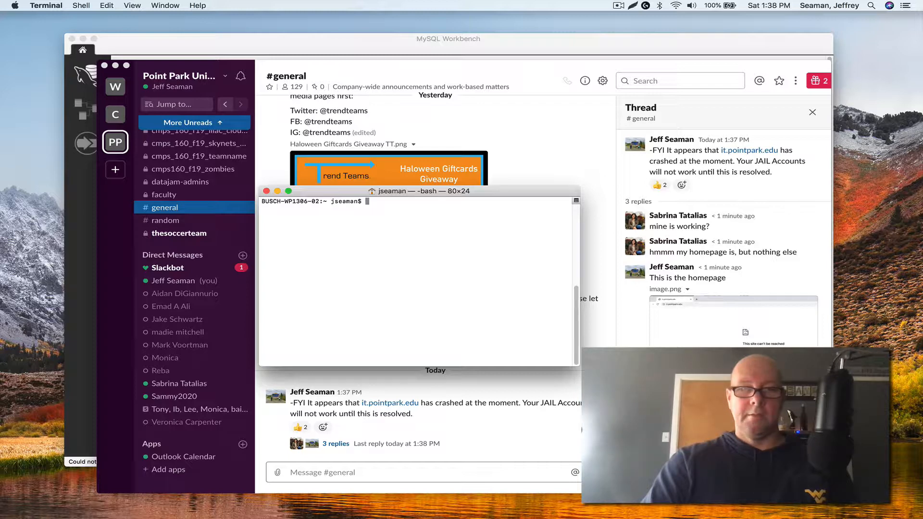
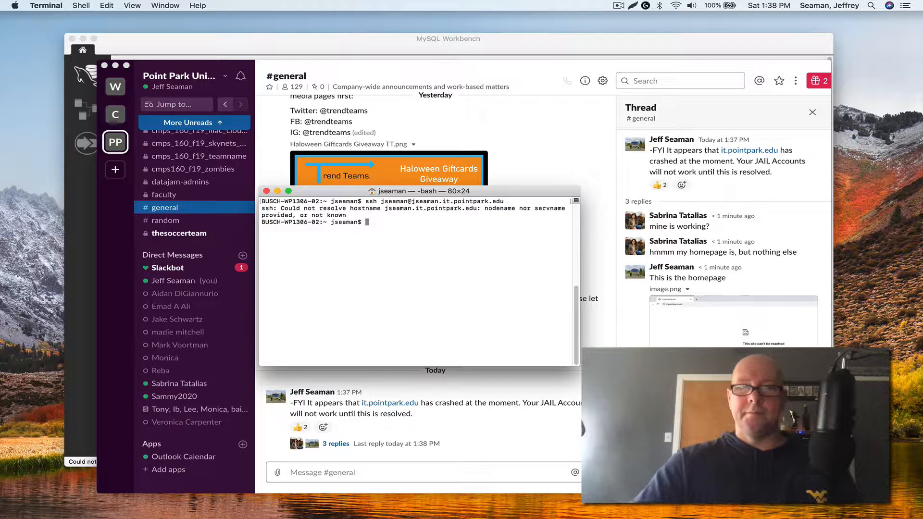
{"action": "left_click", "coordinate": [632, 4]}
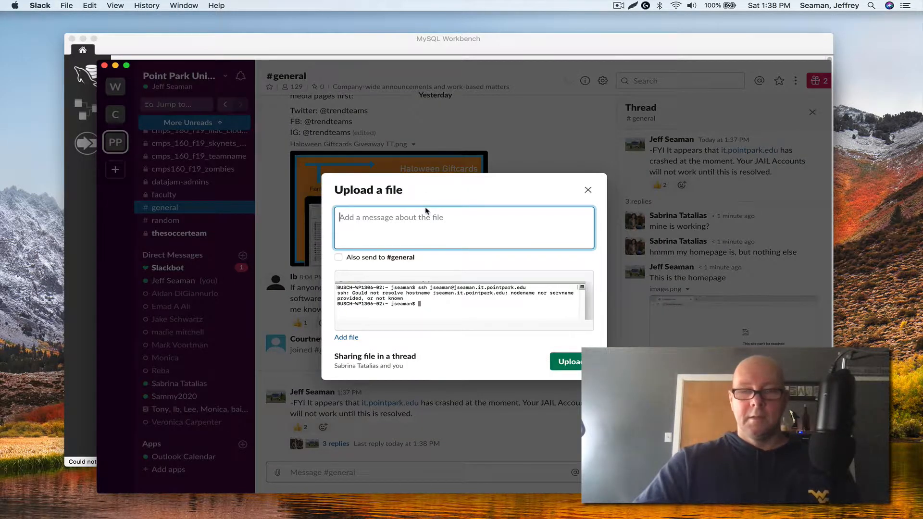
Step: Post the Terminal screenshot captioned "Maybe it's just the ... where I'm at. Thanks for checking yours."
{"action": "type", "text": "Maybe i"}
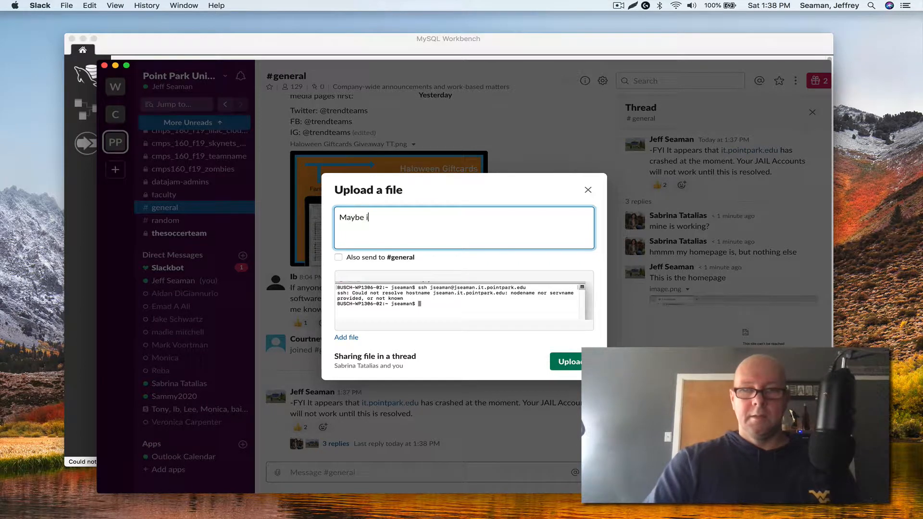
{"action": "type", "text": "t's just the part of town wh"}
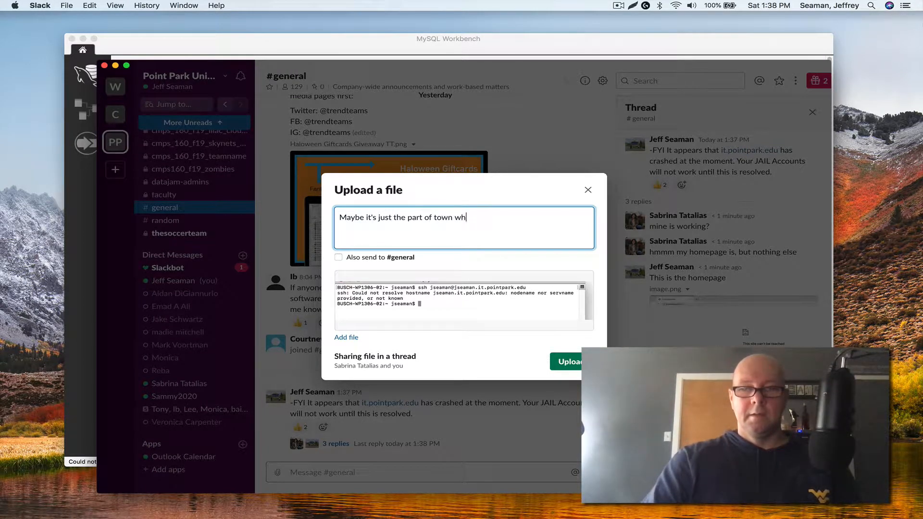
{"action": "type", "text": "ere I'm at. 🙂"}
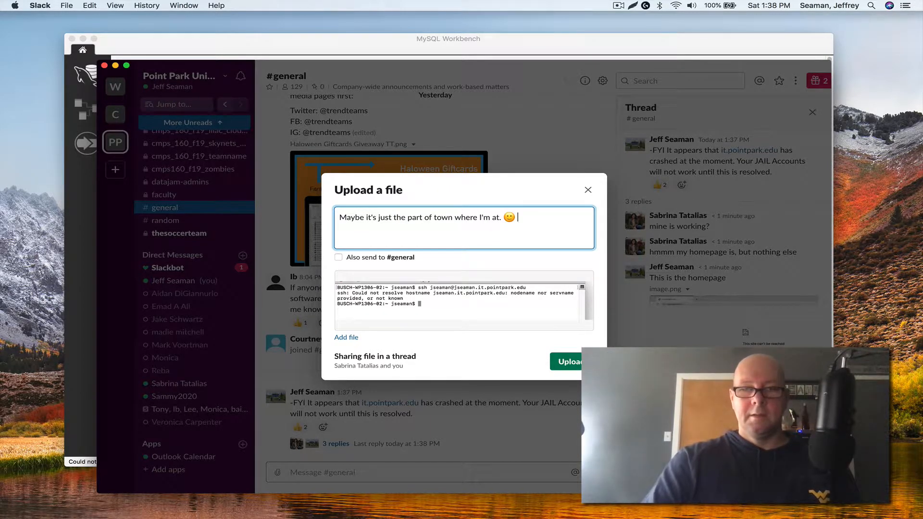
{"action": "type", "text": "Than"}
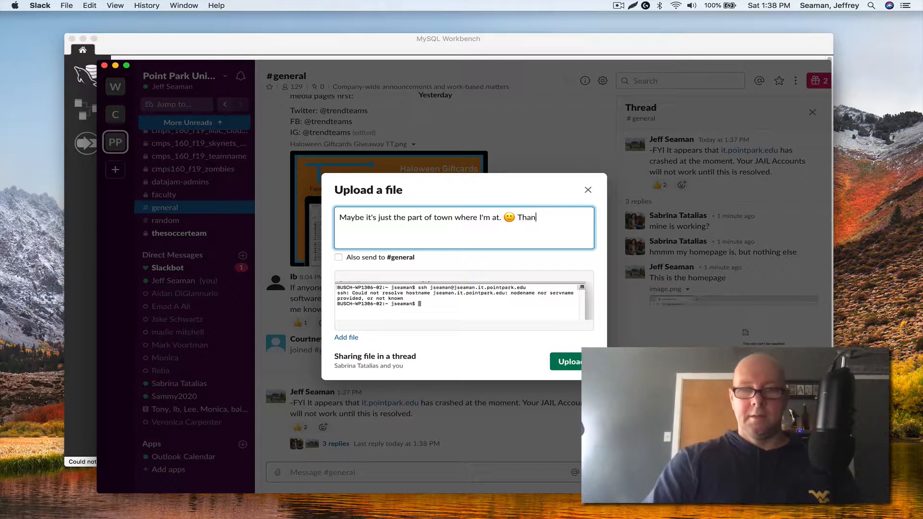
{"action": "type", "text": "ks for checking"}
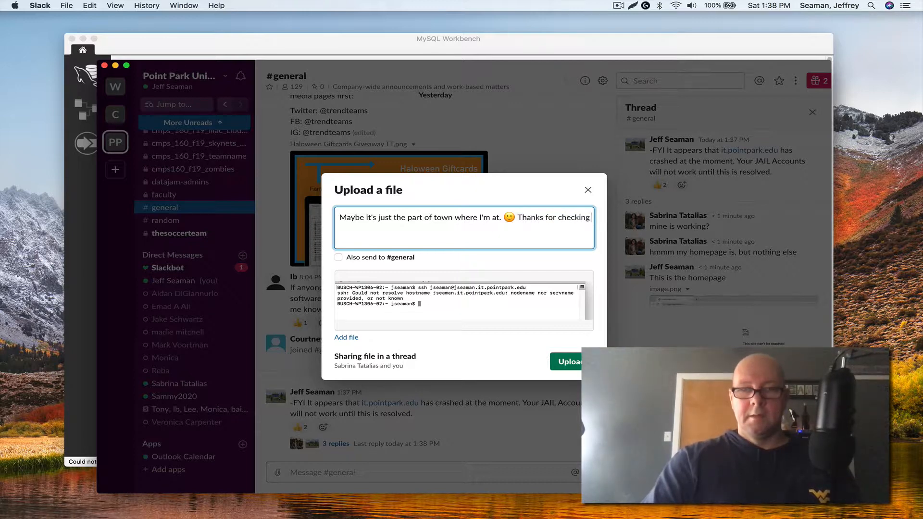
{"action": "type", "text": "yours."}
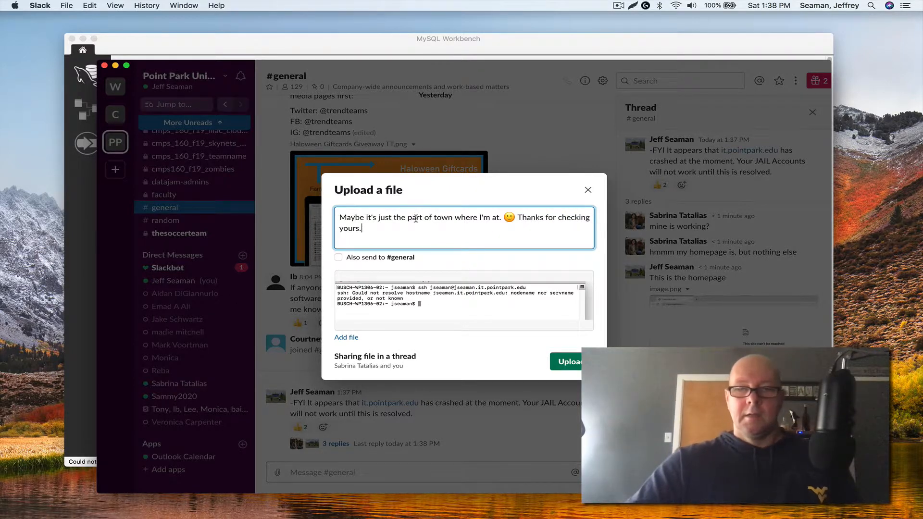
{"action": "left_click", "coordinate": [569, 361]}
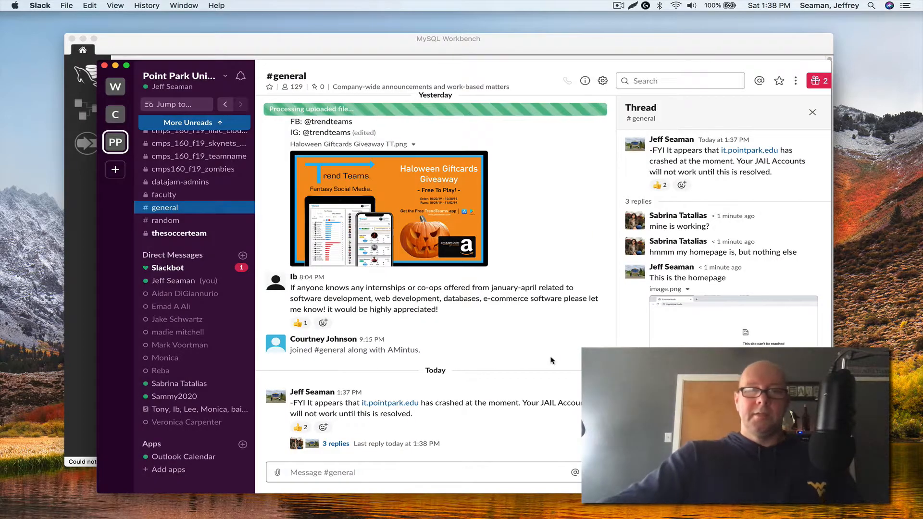
{"action": "mouse_move", "coordinate": [387, 278]}
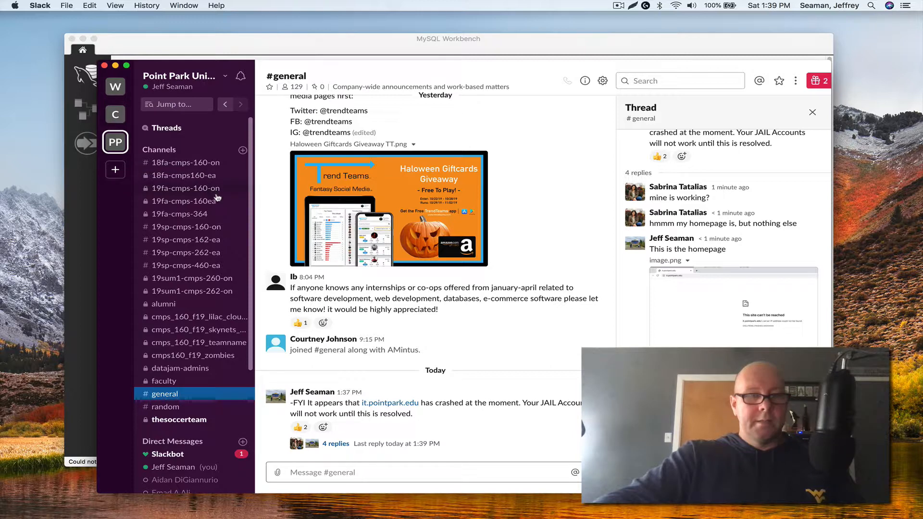
{"action": "mouse_move", "coordinate": [221, 232]}
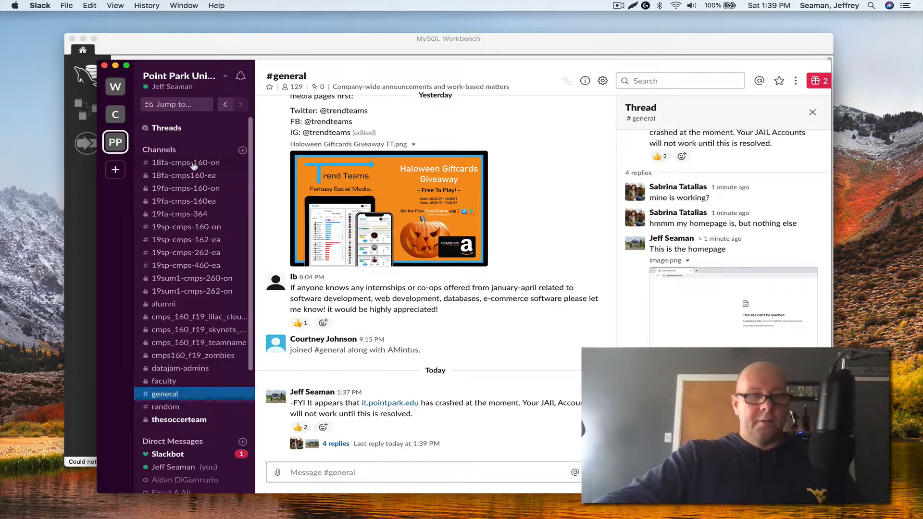
{"action": "mouse_move", "coordinate": [201, 192]}
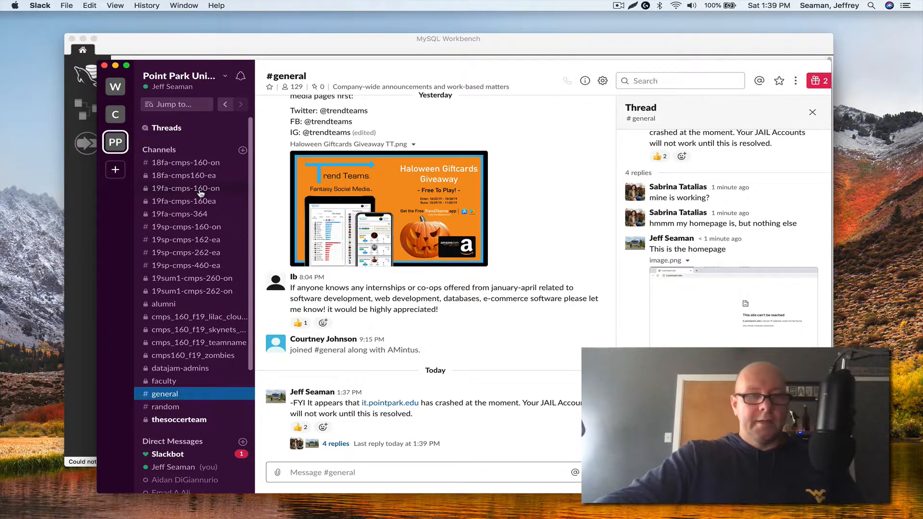
Step: Switch to the 19fa-cmps-160-on channel and scroll through its welcome message
{"action": "left_click", "coordinate": [186, 188]}
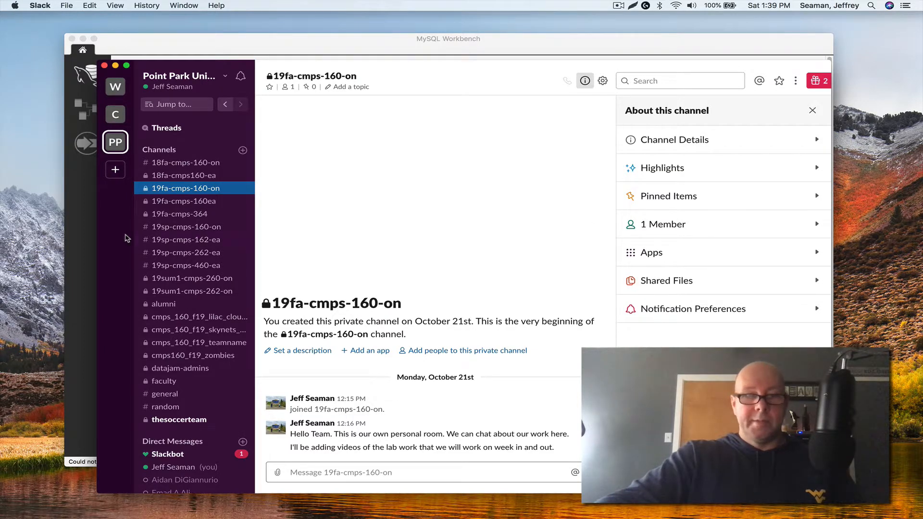
{"action": "mouse_move", "coordinate": [233, 357]}
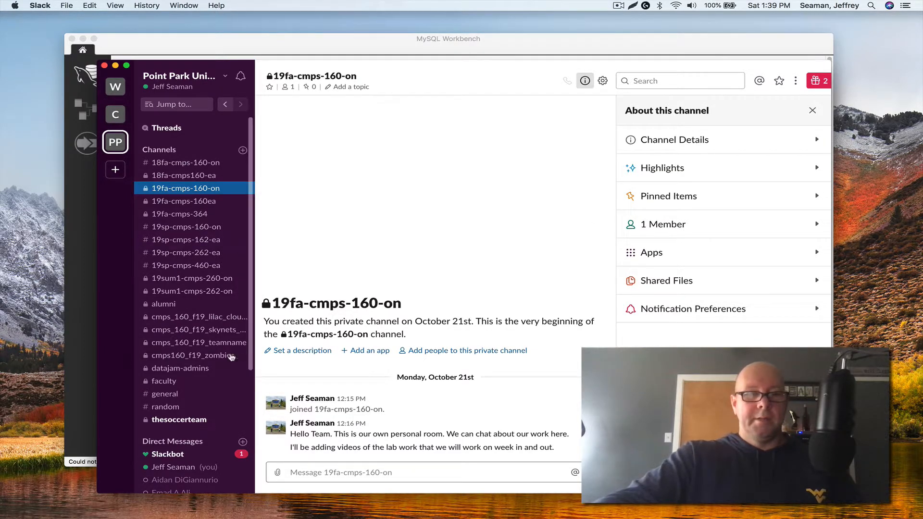
{"action": "scroll", "scroll_direction": "down", "scroll_amount": 3}
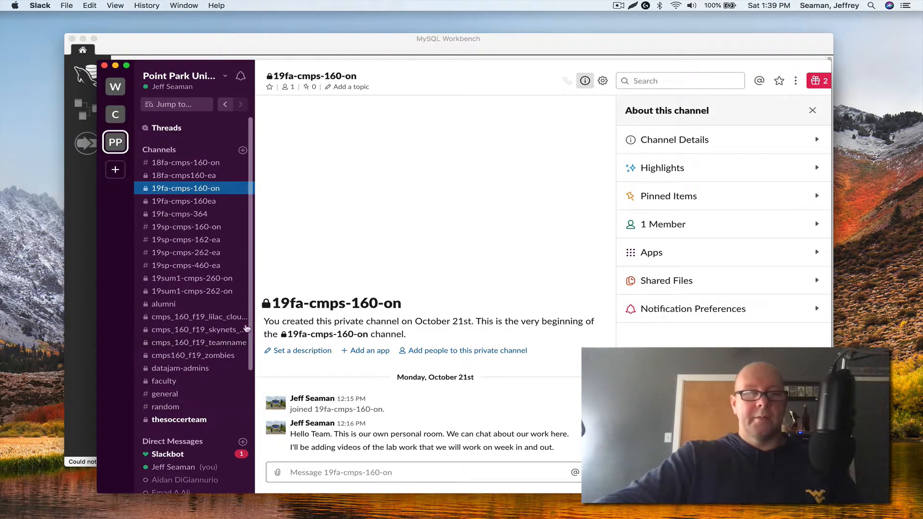
{"action": "mouse_move", "coordinate": [376, 204]}
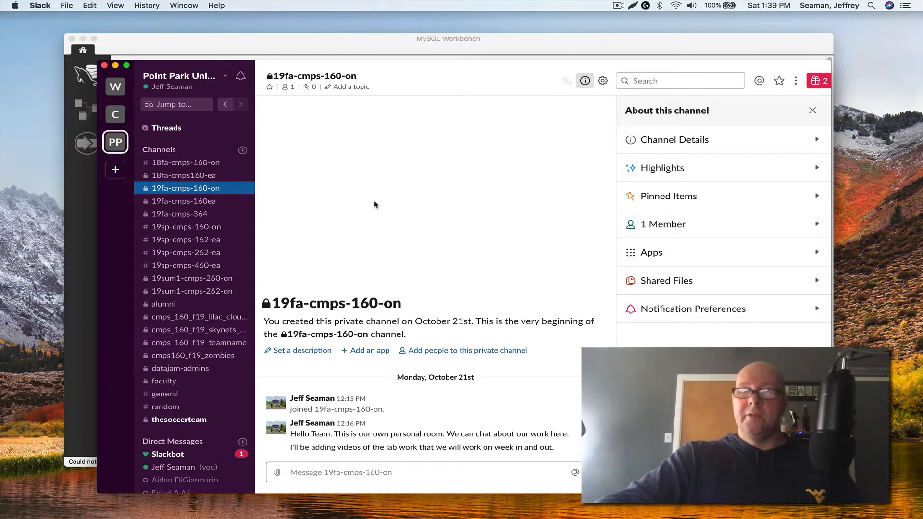
{"action": "mouse_move", "coordinate": [371, 202]}
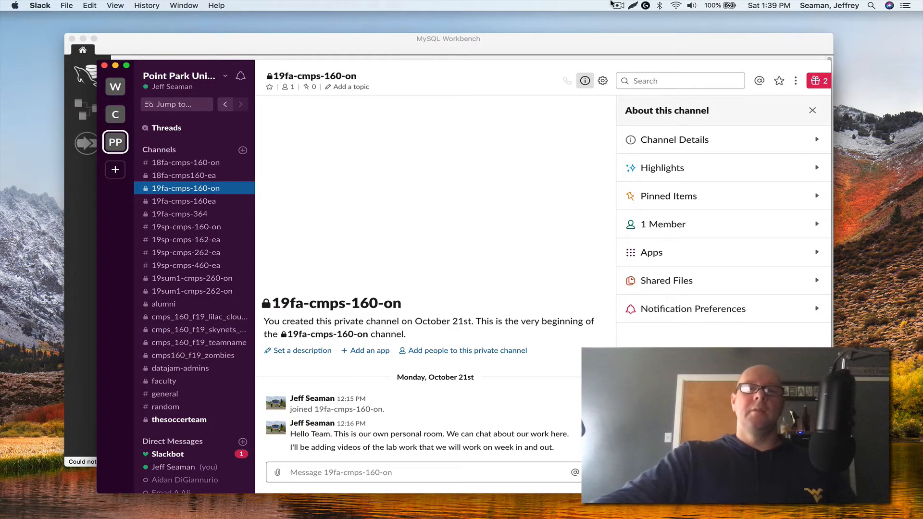
{"action": "left_click", "coordinate": [616, 6]}
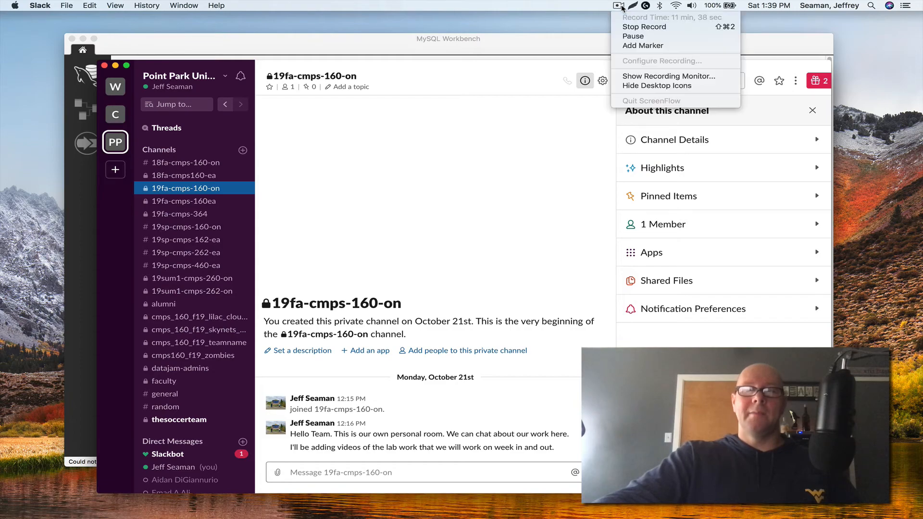